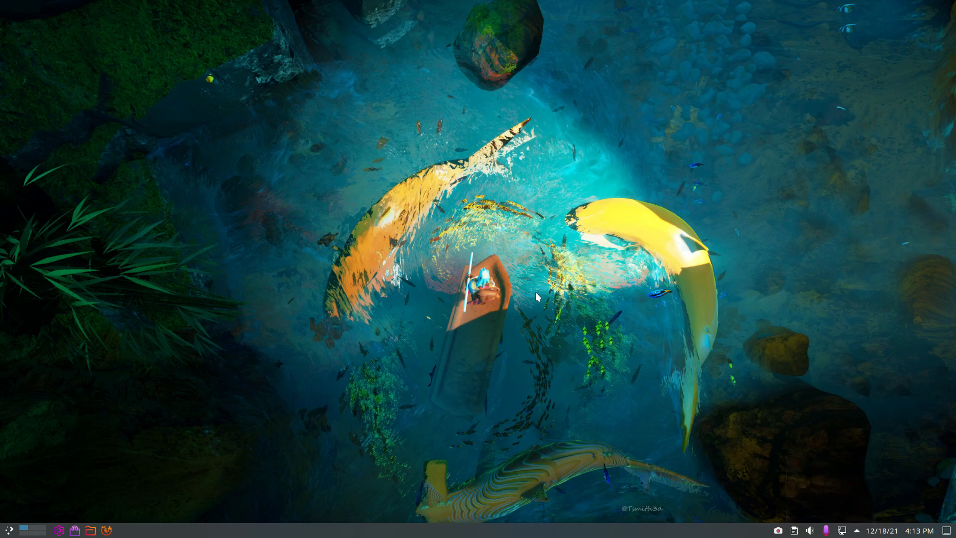
Launch Konsole from the taskbar to show the system summary and ArcoLinux ISO release details.
left_click(106, 529)
type("iso")
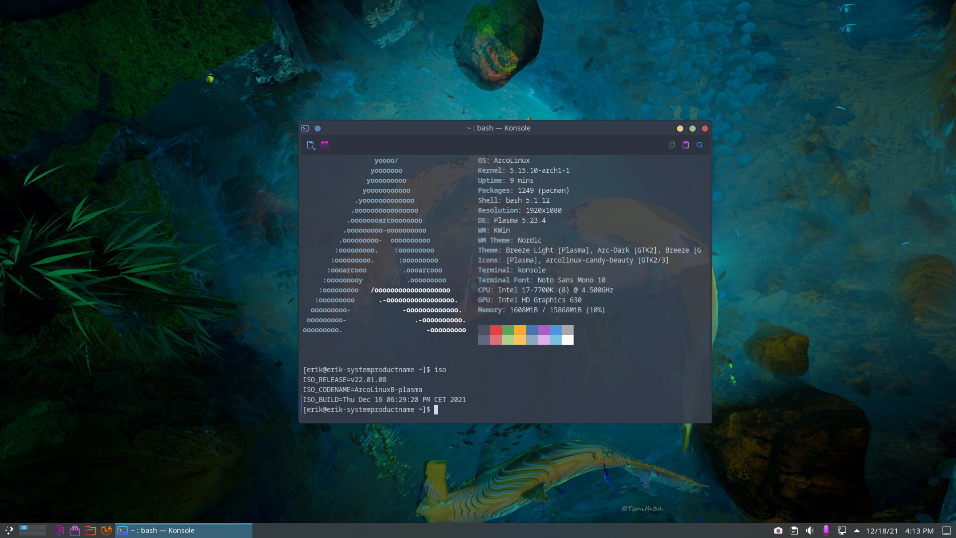
mouse_move(703, 230)
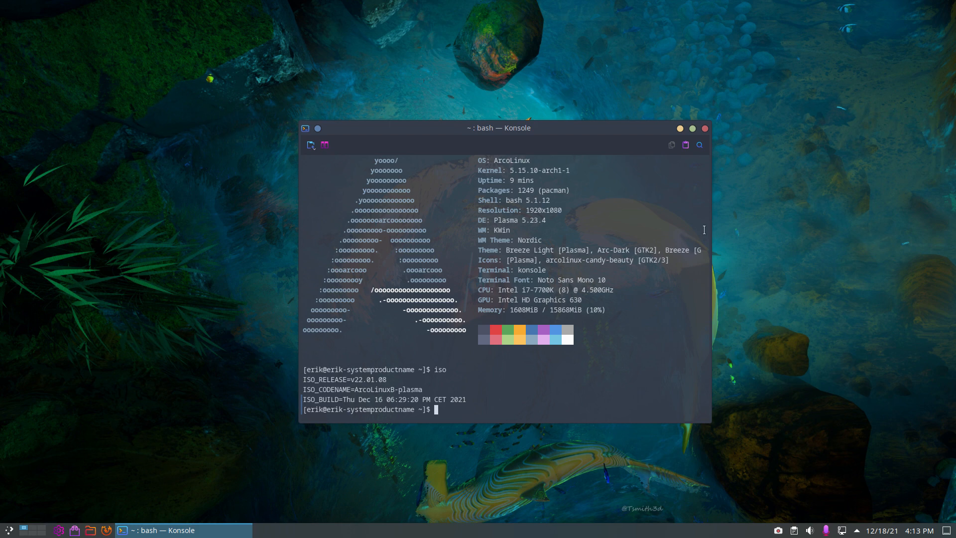
View the Global Theme page with Candy Plasma Dark current, then minimize System Settings.
left_click(704, 129)
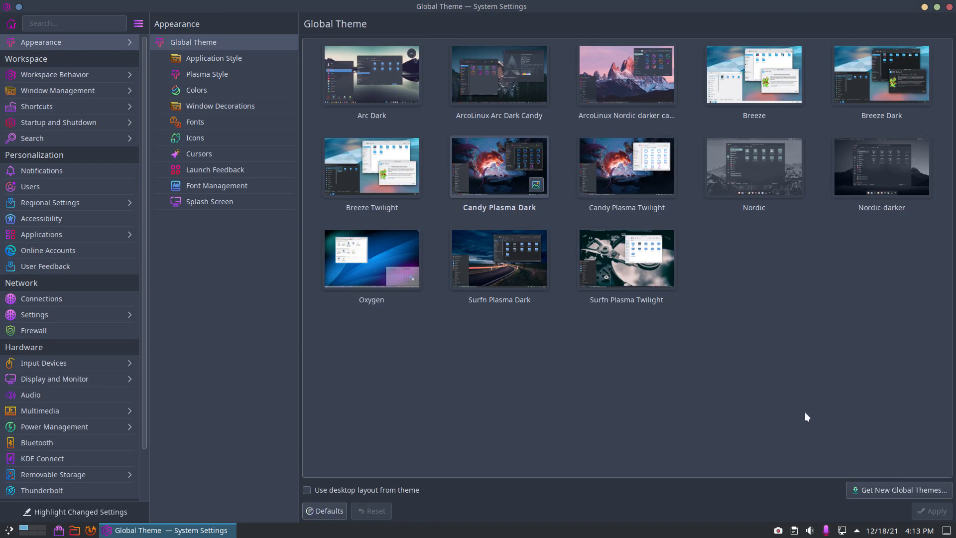
mouse_move(887, 483)
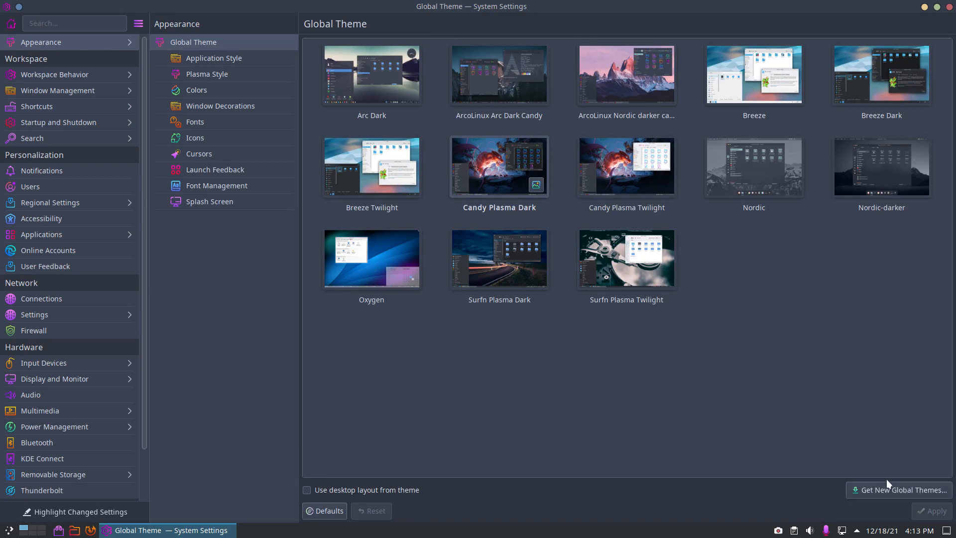
mouse_move(652, 374)
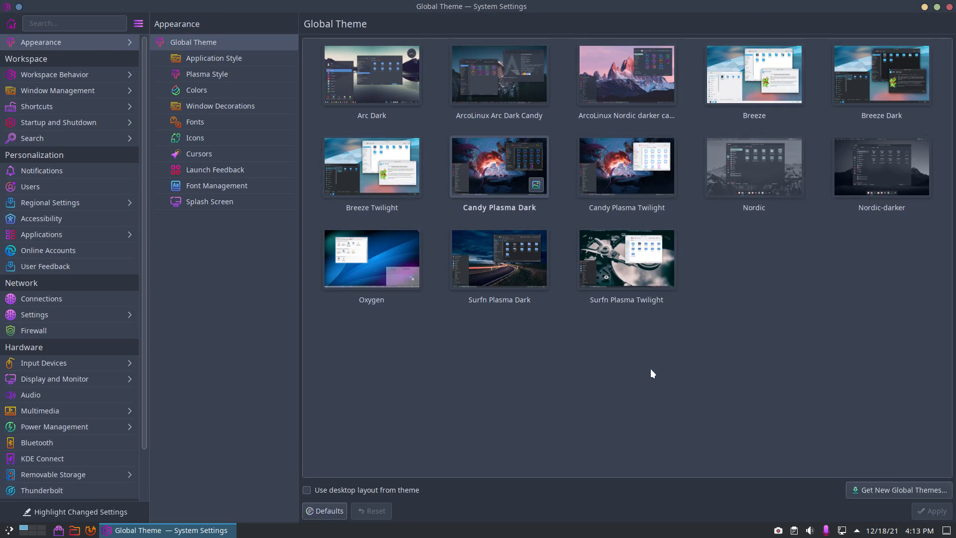
mouse_move(650, 369)
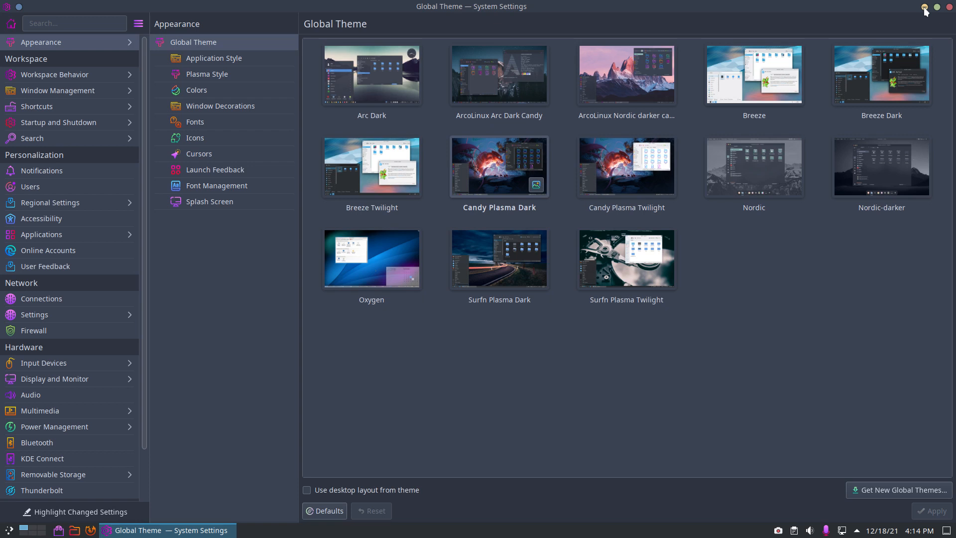
left_click(924, 8)
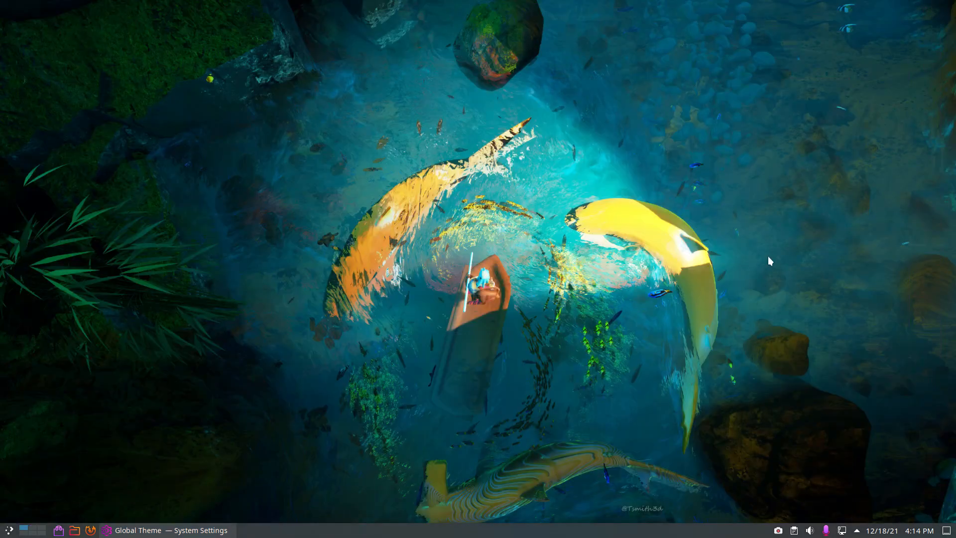
mouse_move(738, 269)
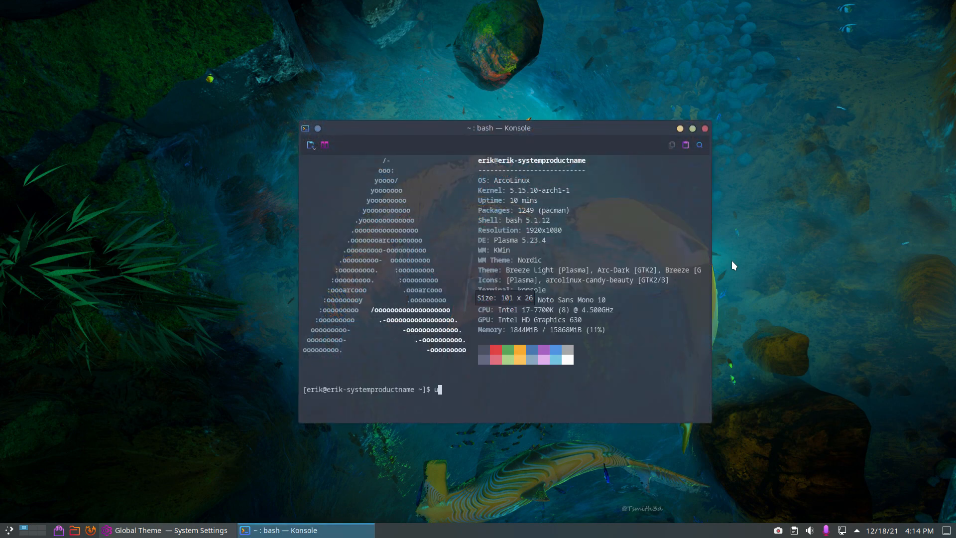
Run 'update', reinstall konsave via 'sudo pacman -S konsave', then enter konsave.
type("update")
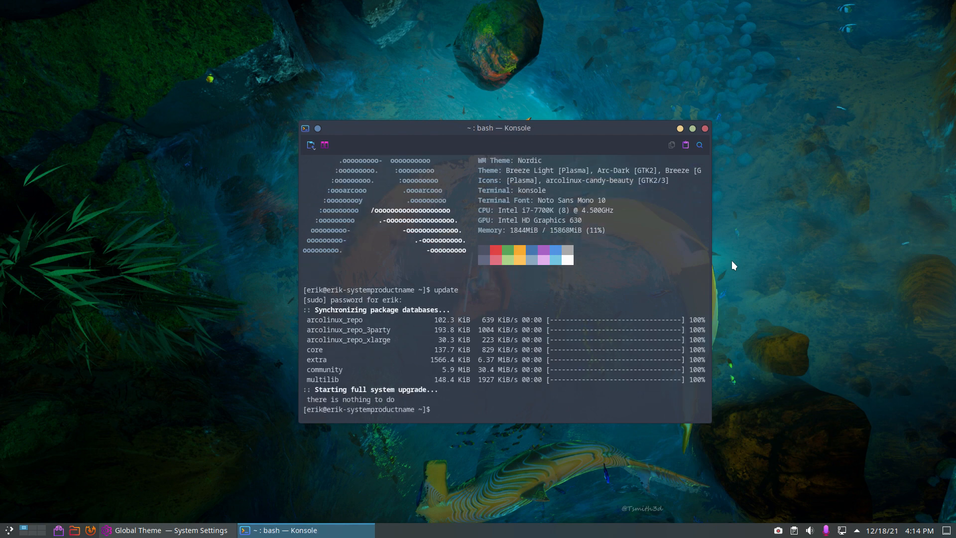
type("sudo pacman")
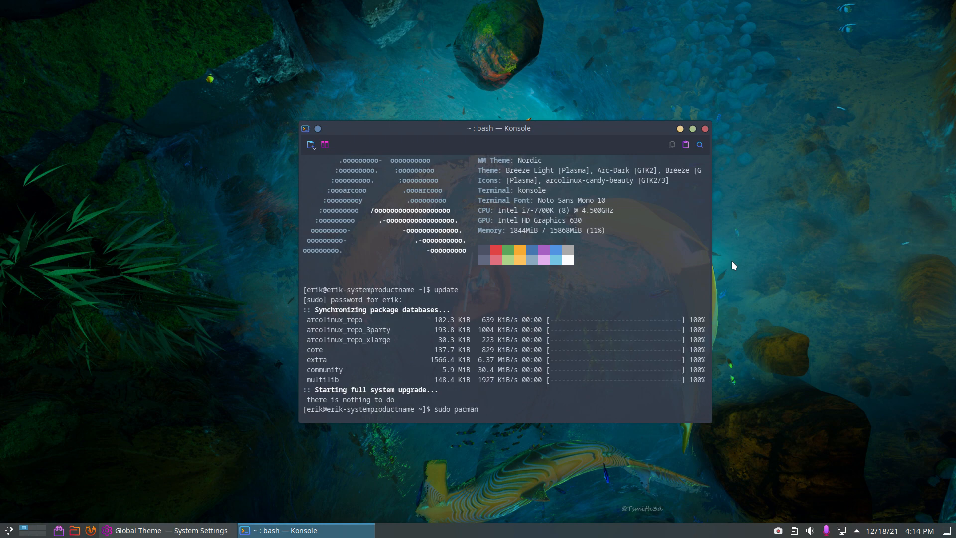
type("-S")
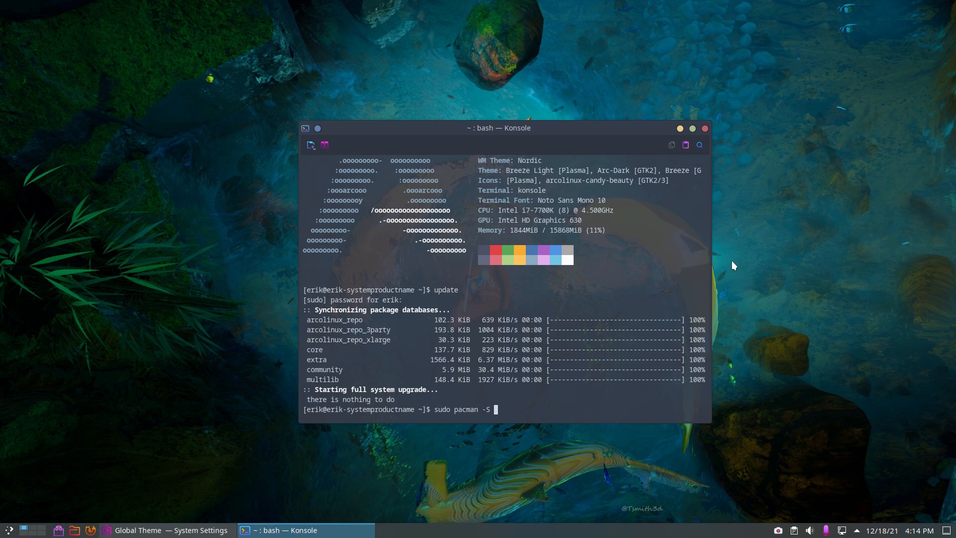
type("kon")
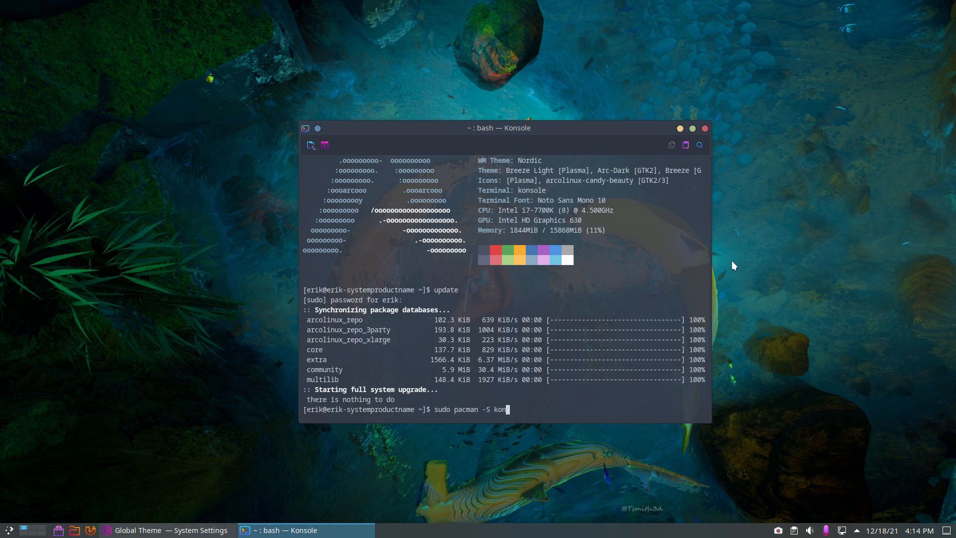
type("save")
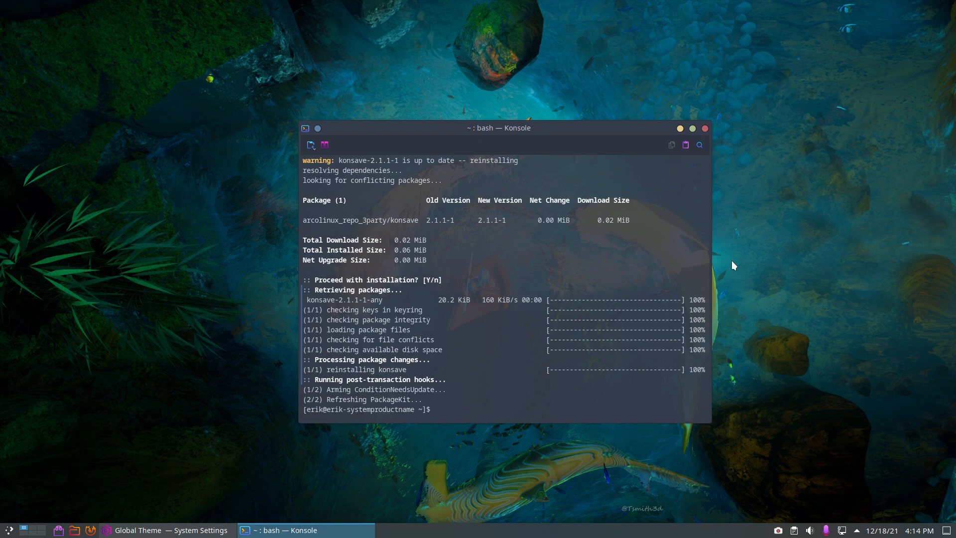
type("konsave")
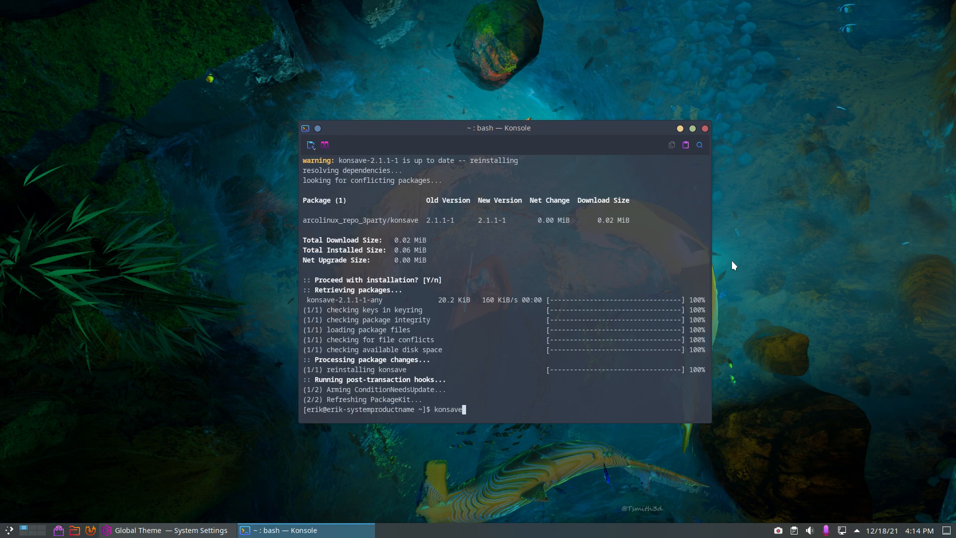
Run konsave to print help for saving, listing, applying, exporting and importing profiles.
key("Return")
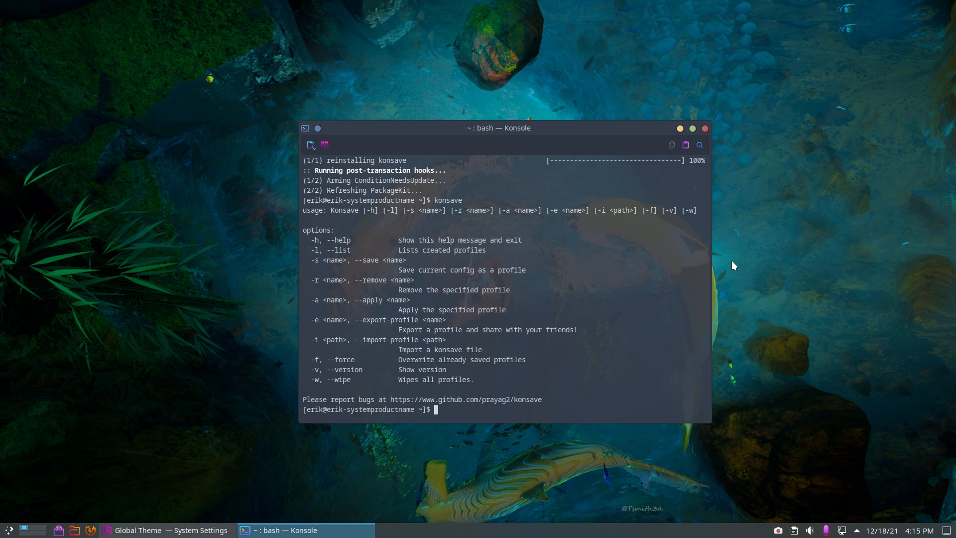
mouse_move(724, 299)
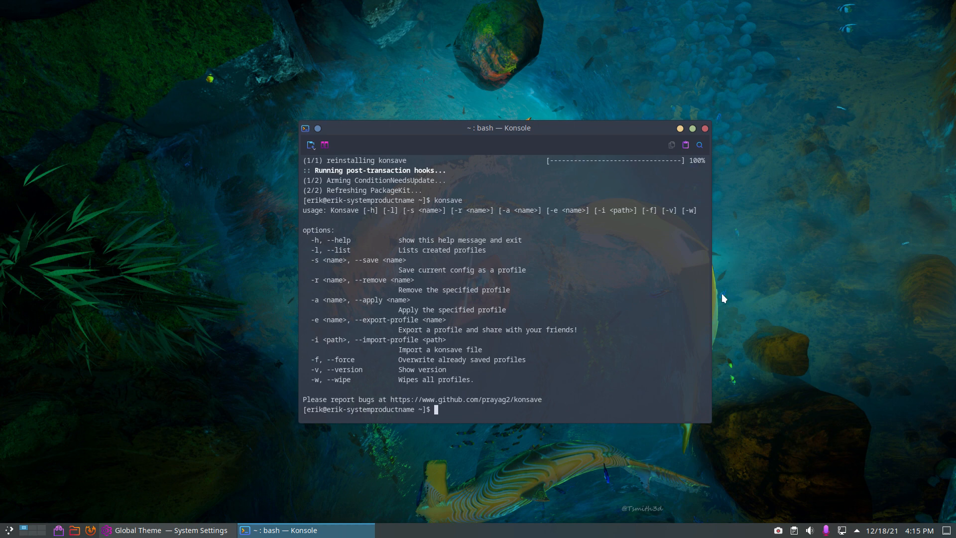
mouse_move(602, 141)
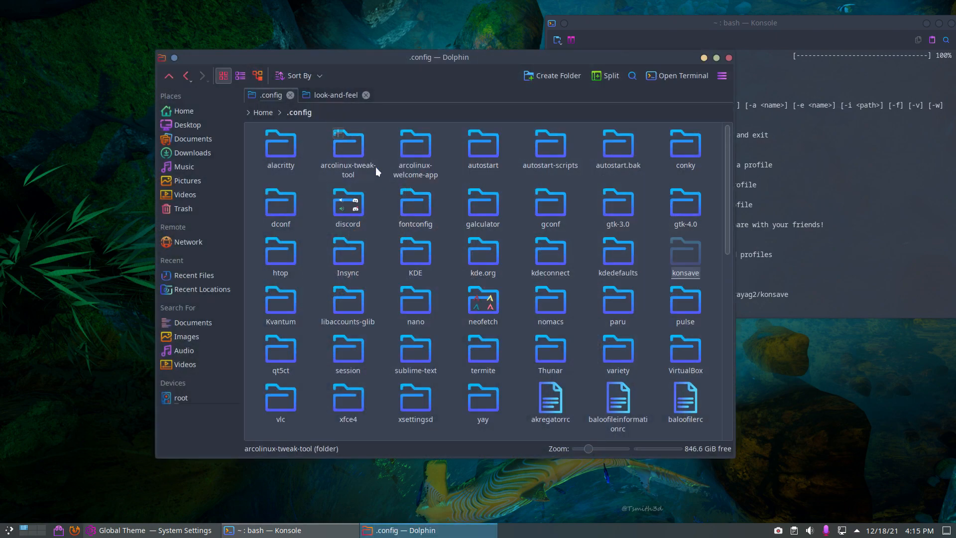
Browse ~/.config/konsave/profiles and open the plasmaatthetop profile's configs folder.
double_click(685, 249)
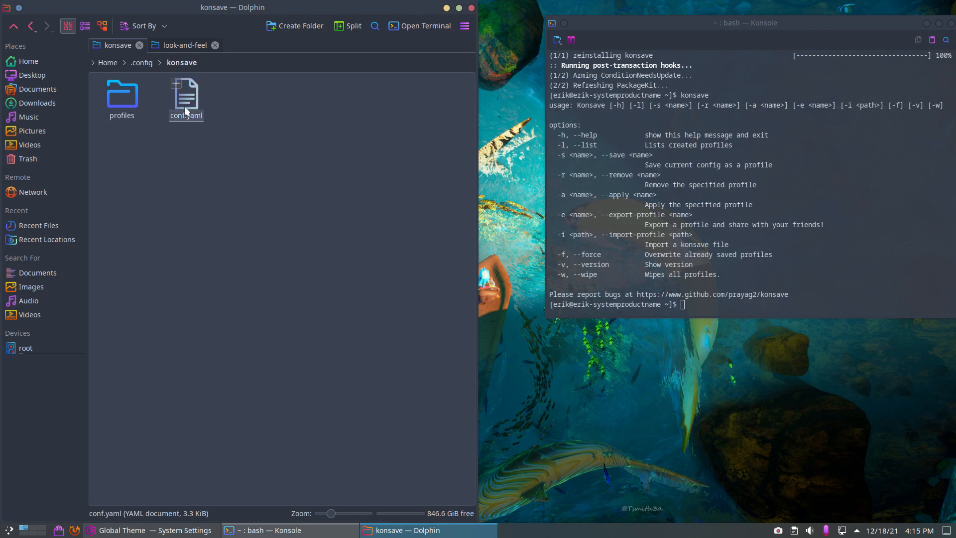
double_click(122, 94)
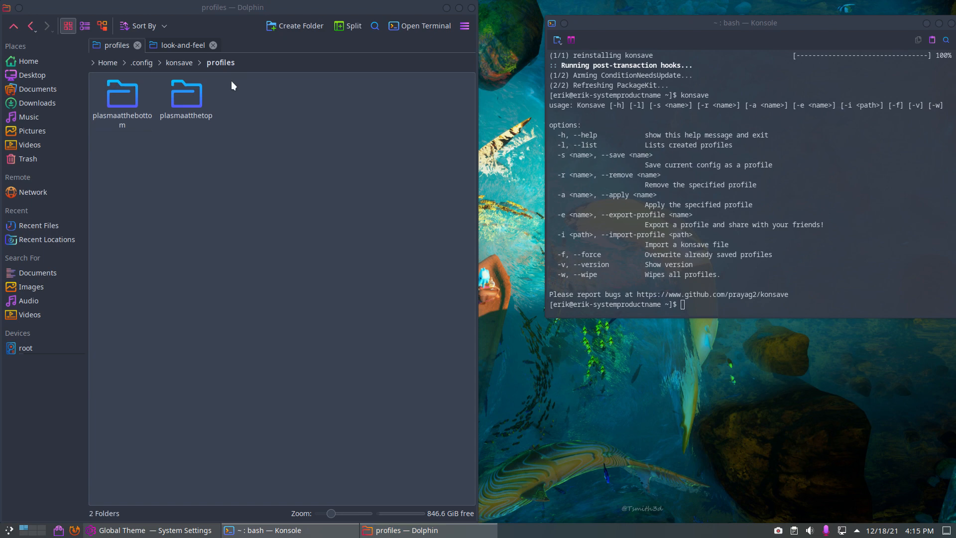
double_click(122, 94)
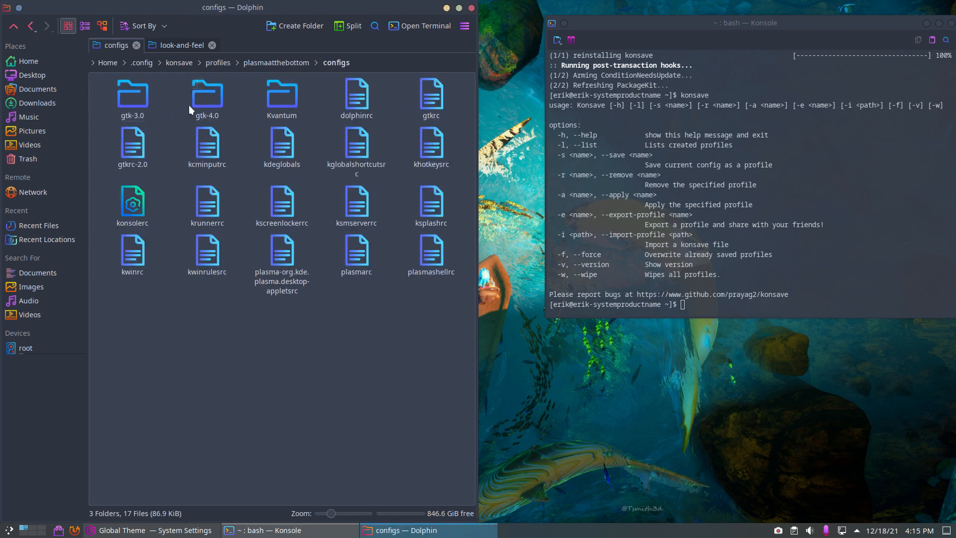
mouse_move(257, 169)
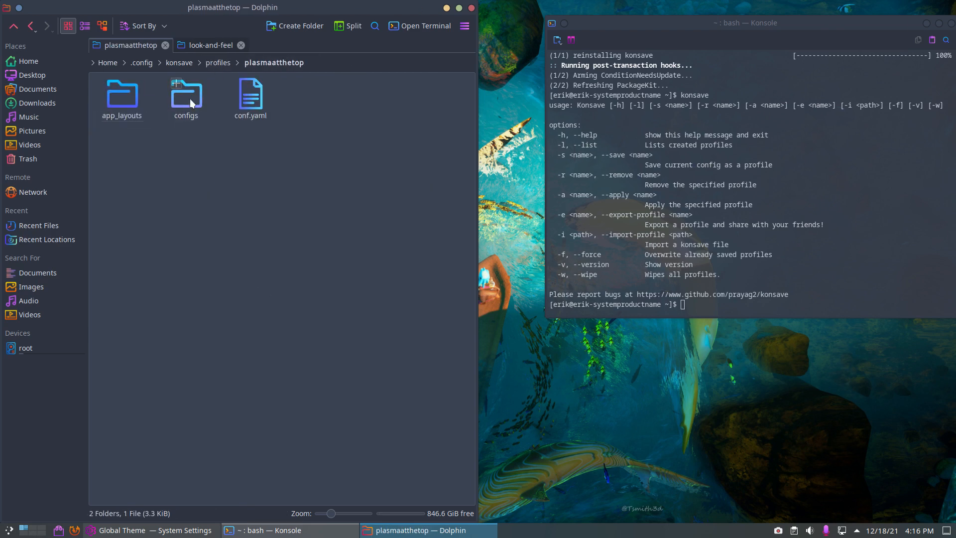
left_click(185, 94)
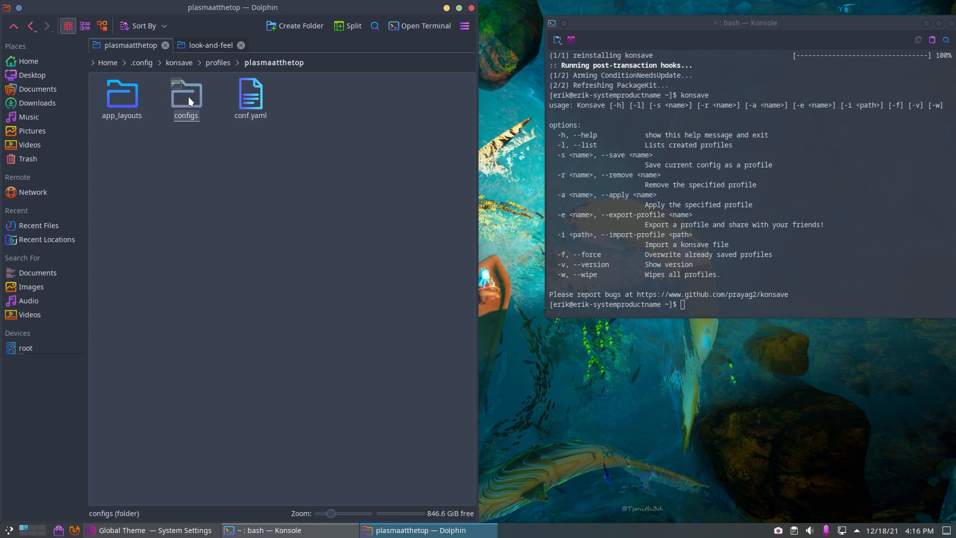
double_click(187, 92)
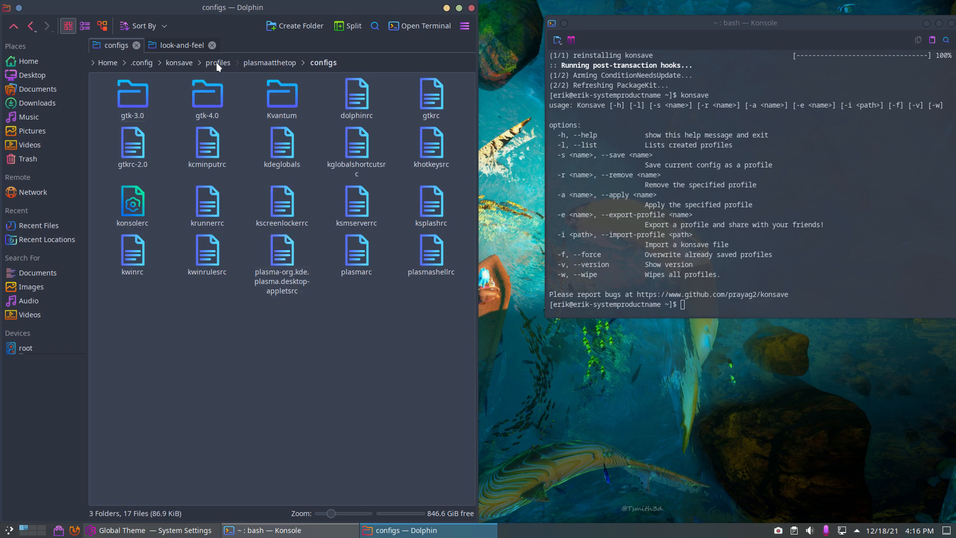
mouse_move(256, 217)
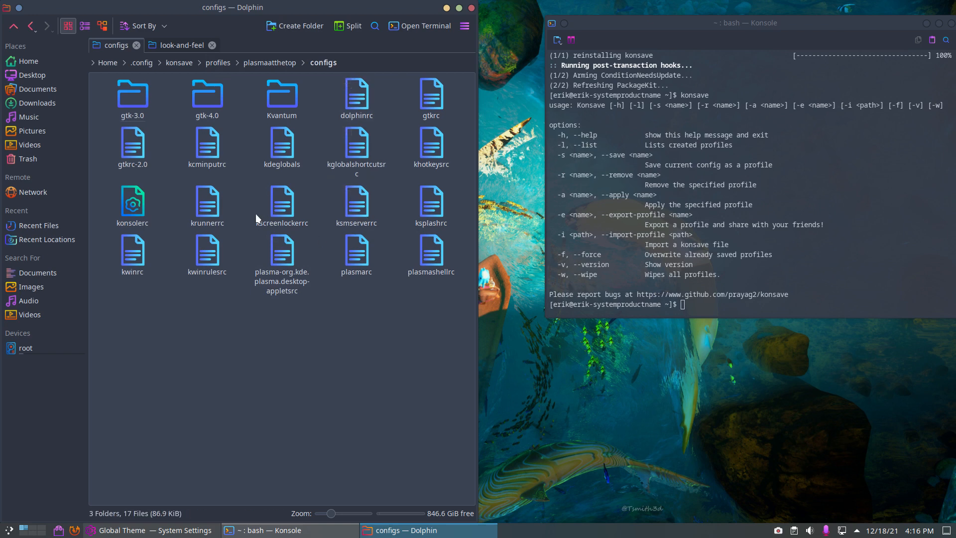
mouse_move(259, 211)
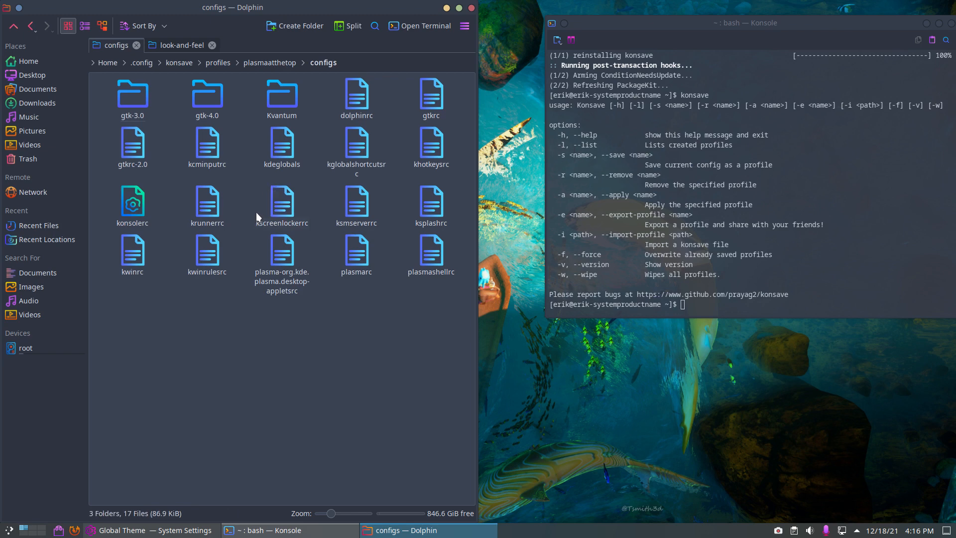
mouse_move(245, 210)
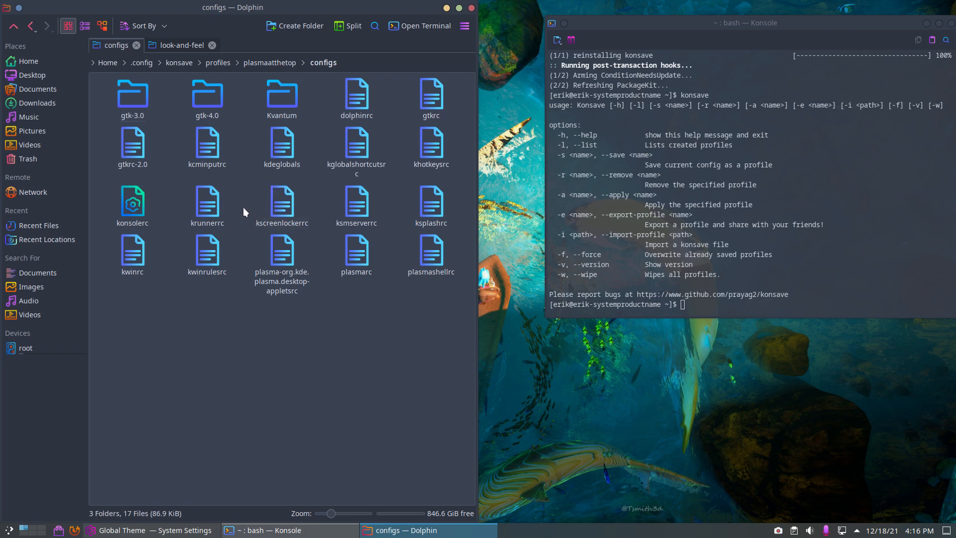
mouse_move(265, 206)
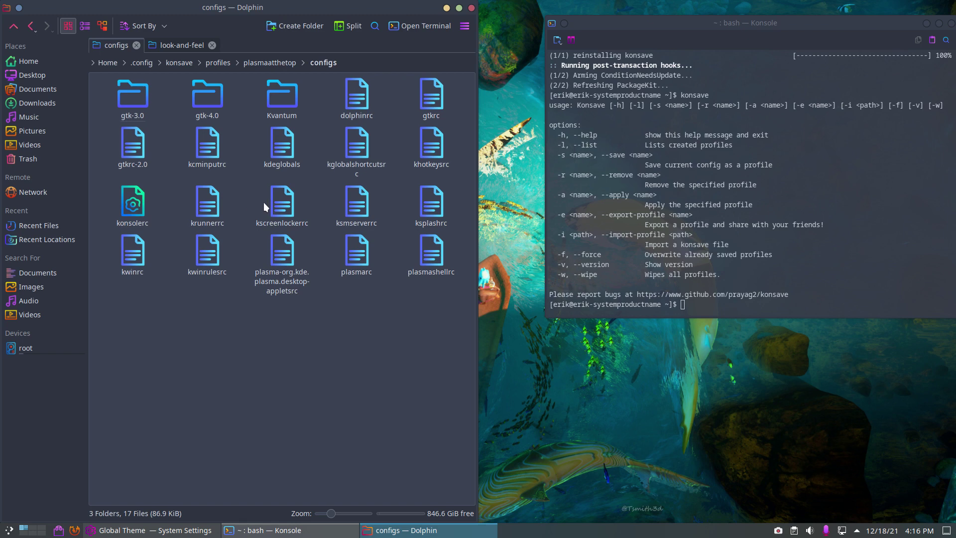
mouse_move(343, 314)
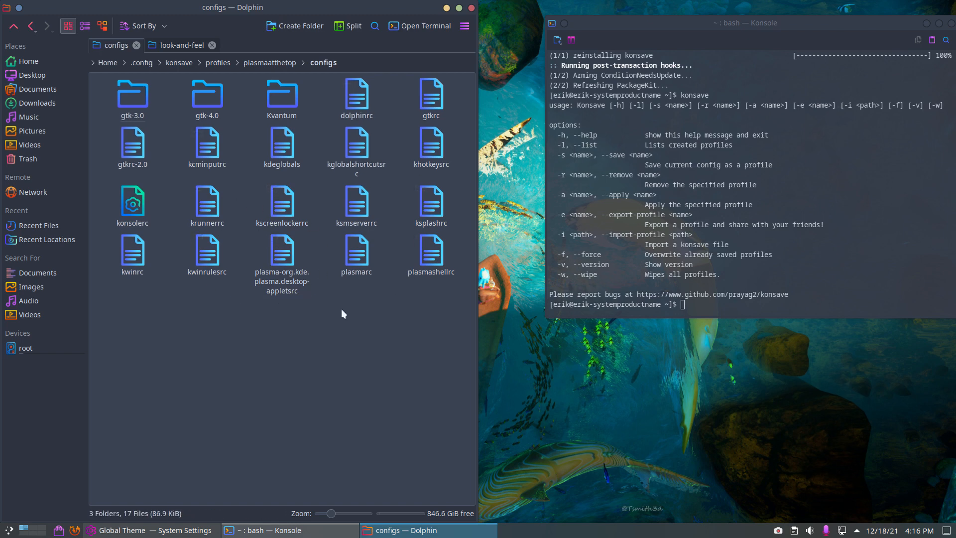
mouse_move(344, 307)
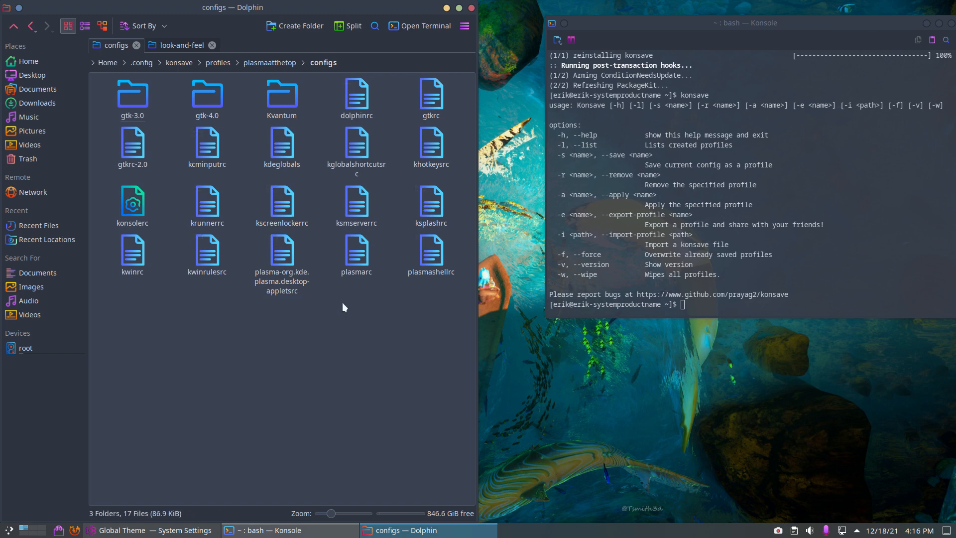
mouse_move(343, 305)
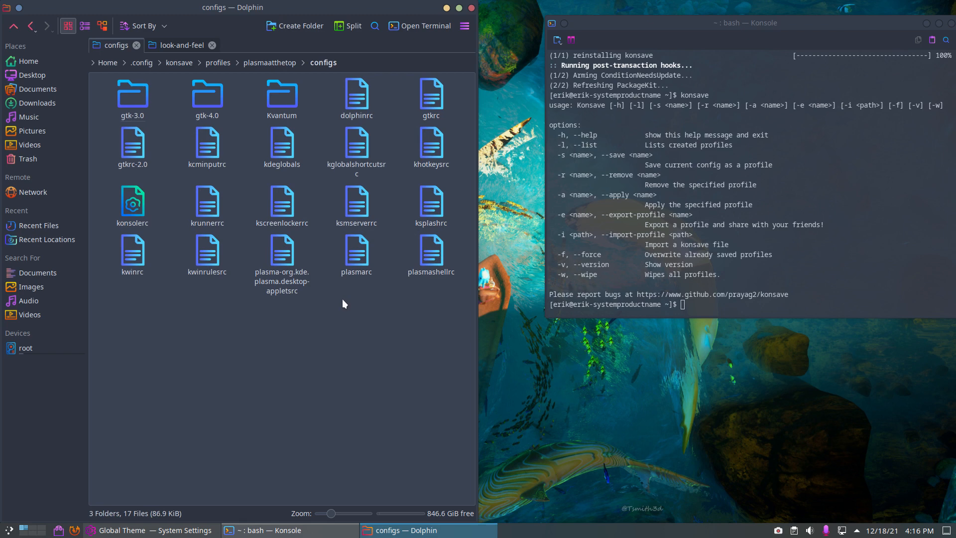
Select the lower config files, then navigate back through profiles up to the konsave folder.
left_click_drag(122, 183, 454, 305)
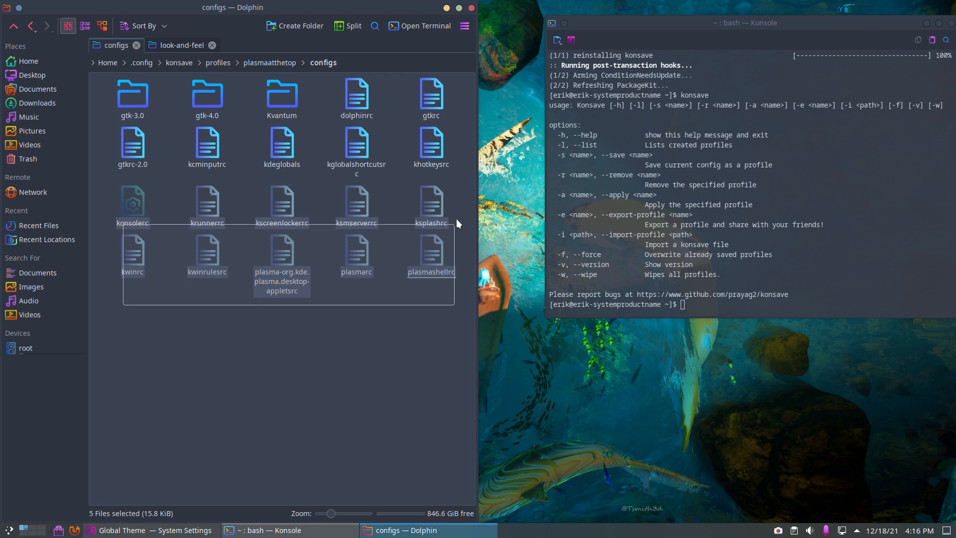
left_click(388, 325)
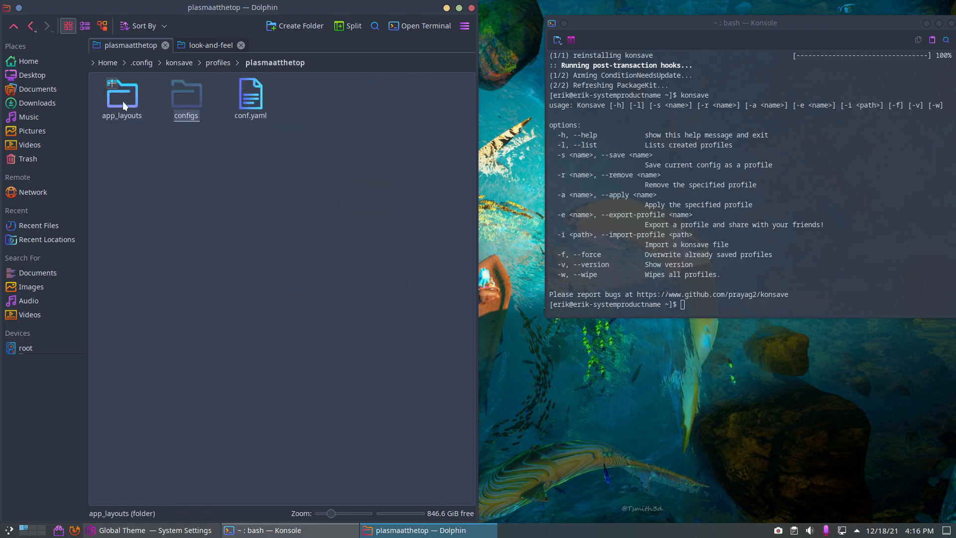
double_click(121, 95)
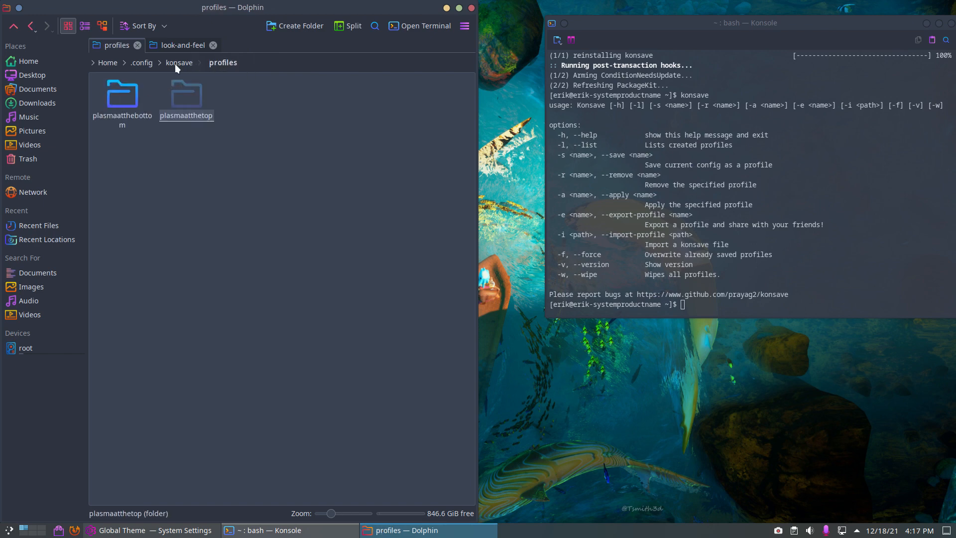
left_click(179, 62)
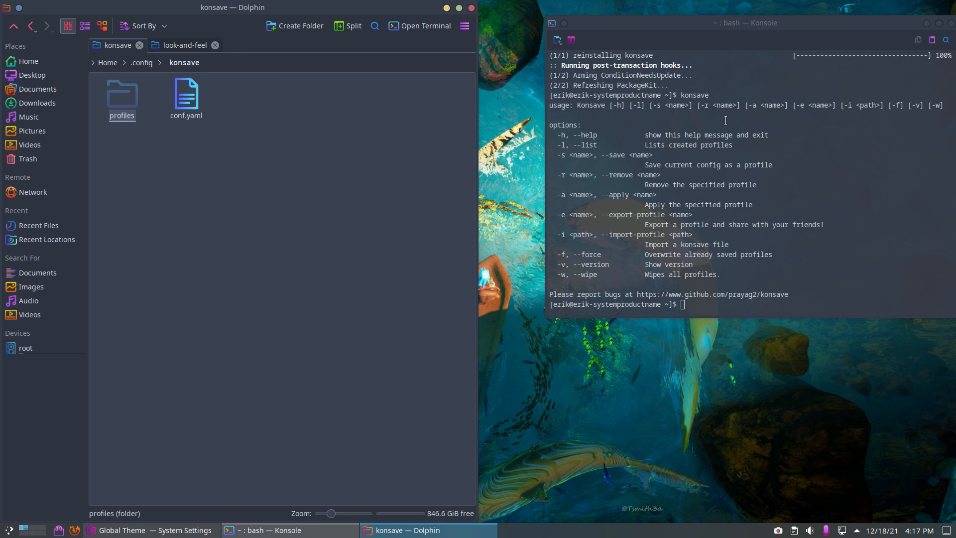
mouse_move(690, 161)
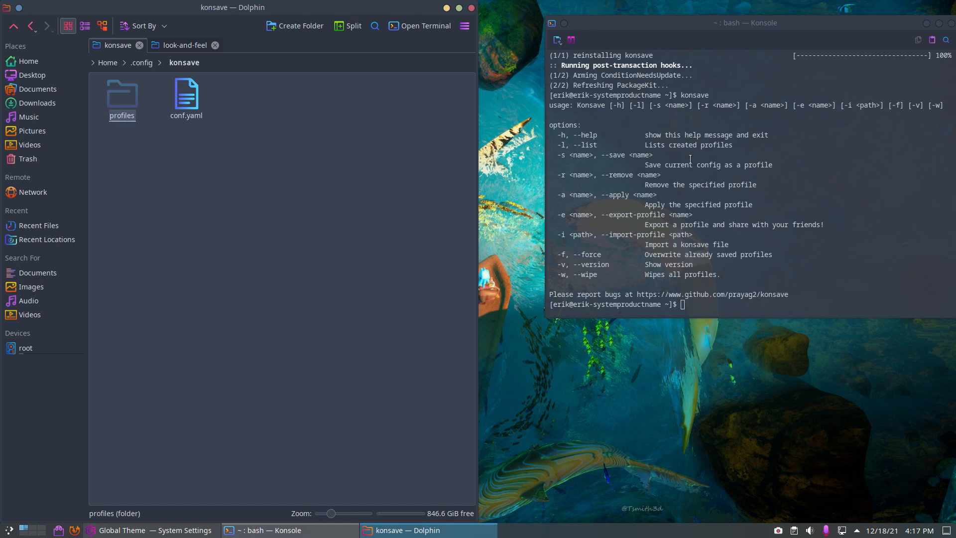
mouse_move(577, 291)
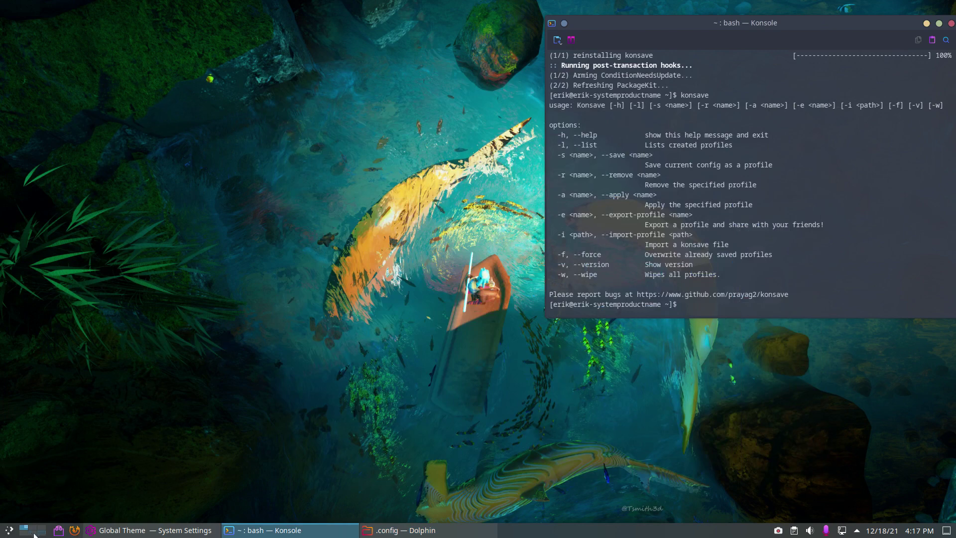
Apply the Breeze global theme and pick kvantum-dark as the application style.
left_click(144, 530)
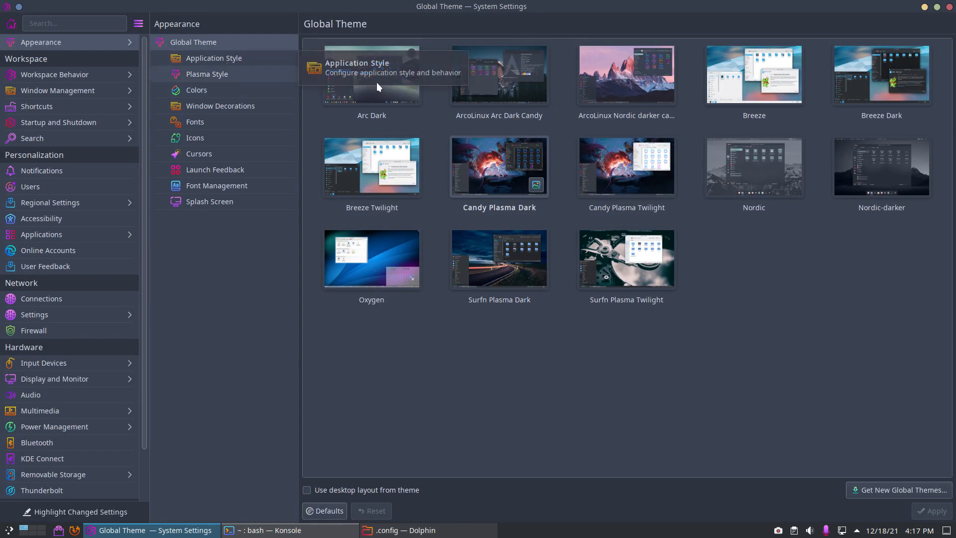
mouse_move(718, 277)
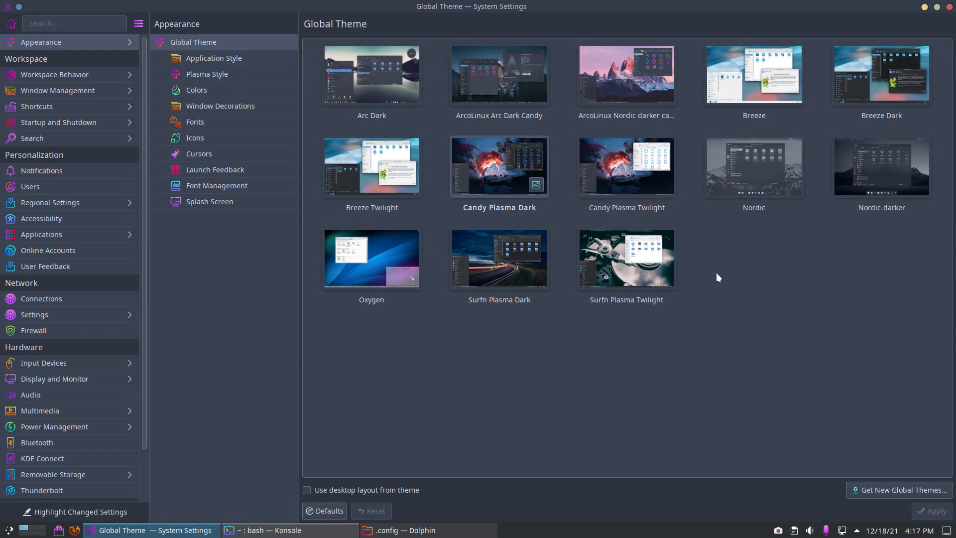
left_click(753, 74)
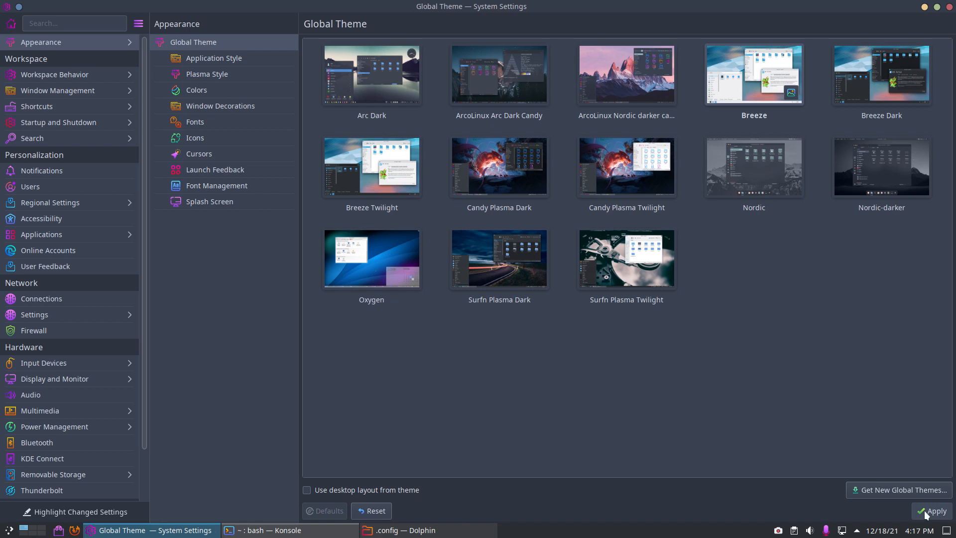
left_click(213, 57)
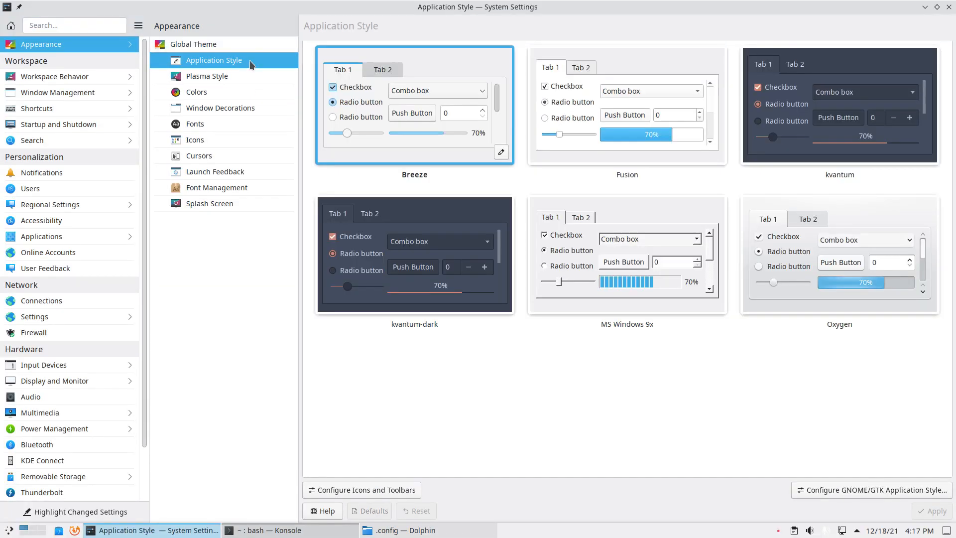
left_click(414, 256)
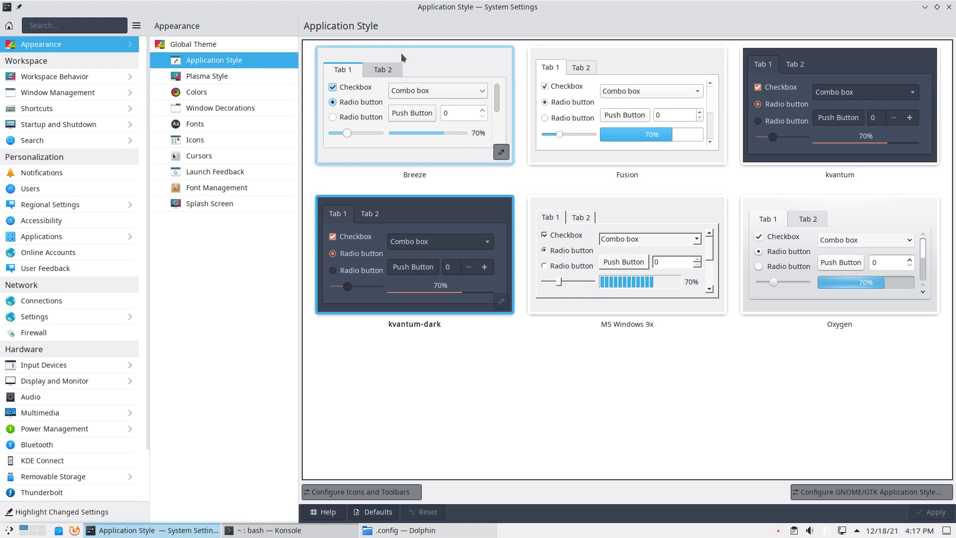
Apply Breeze Light as the Plasma style.
left_click(206, 76)
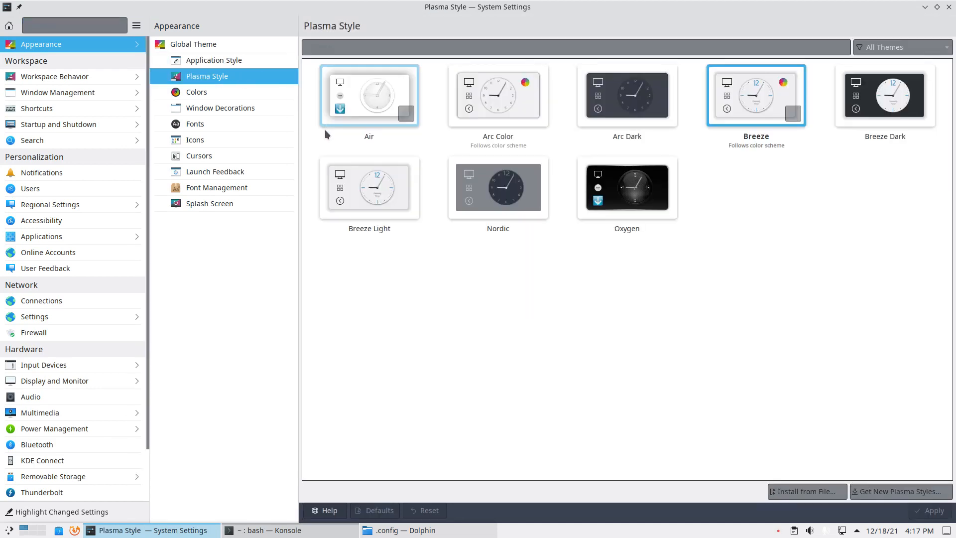
mouse_move(392, 286)
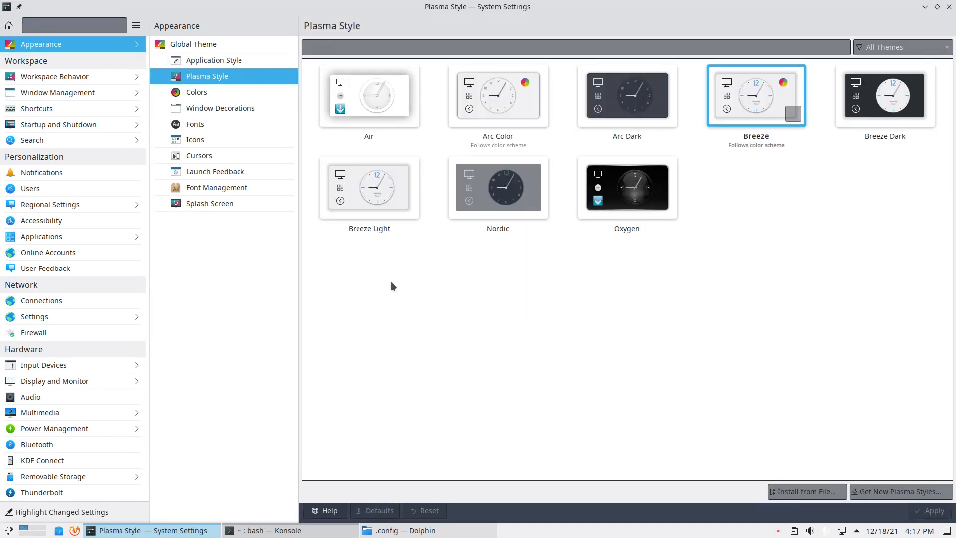
left_click(369, 187)
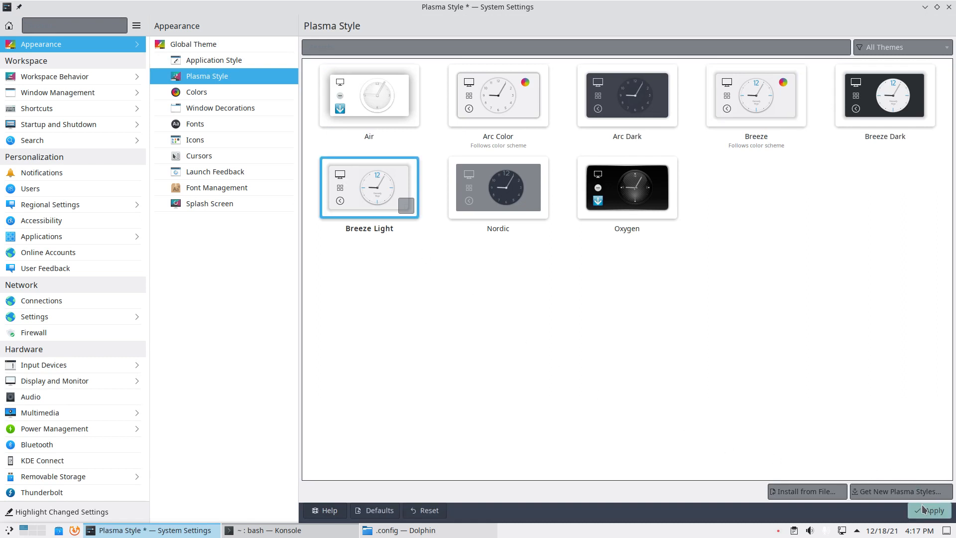
left_click(929, 510)
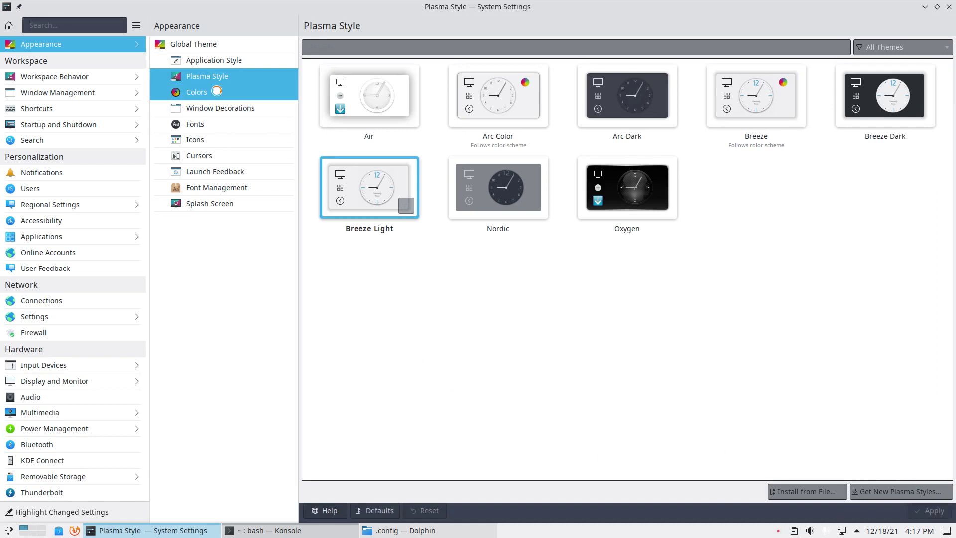
Switch the colour scheme to KvAmbience.
left_click(196, 92)
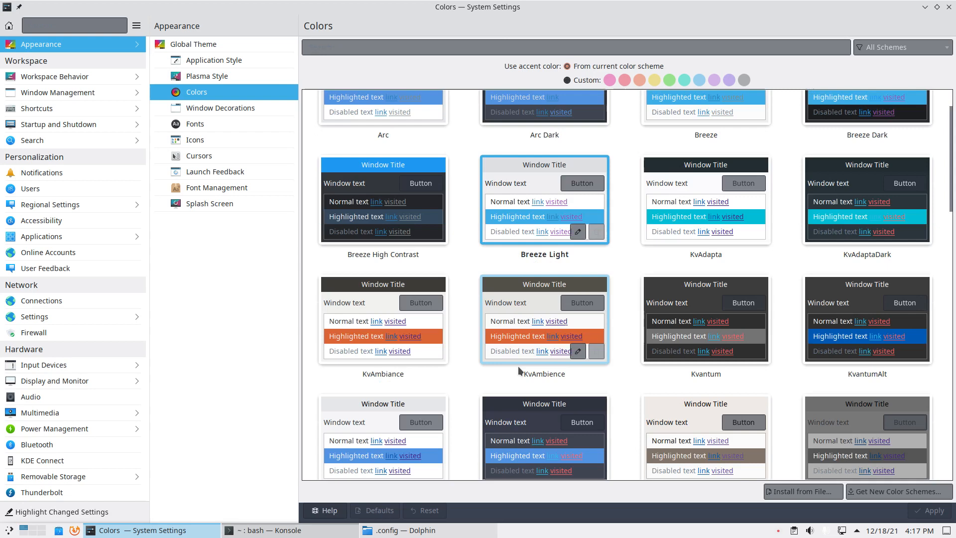
scroll("down", 3)
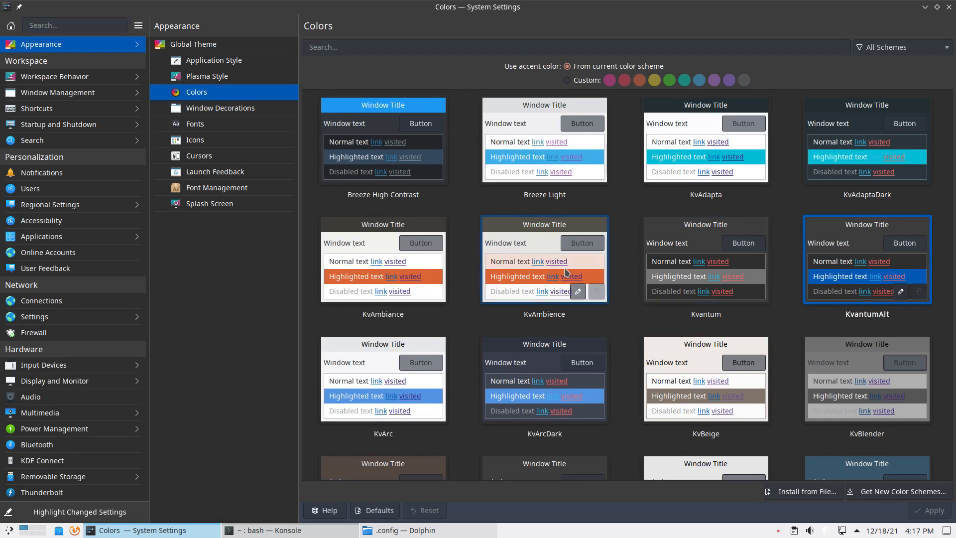
left_click(544, 257)
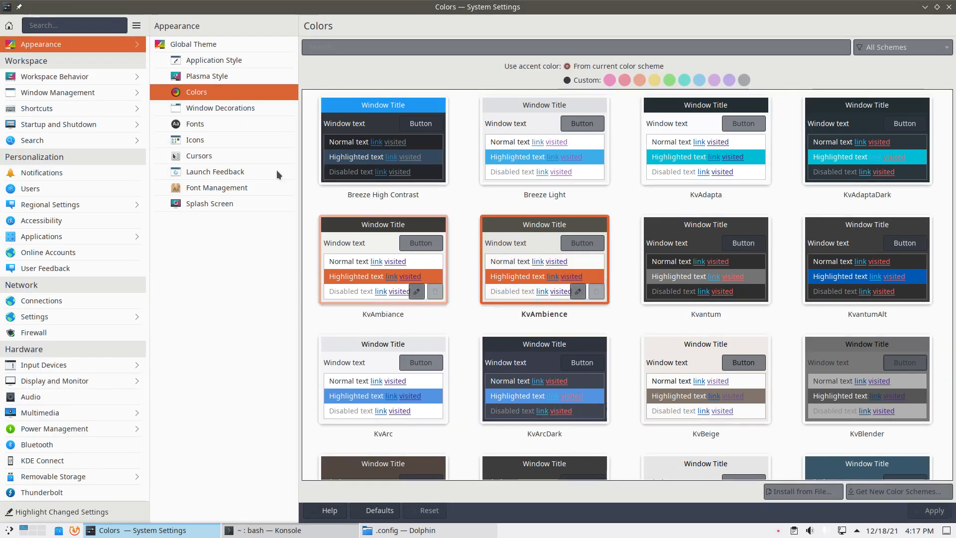
left_click(221, 108)
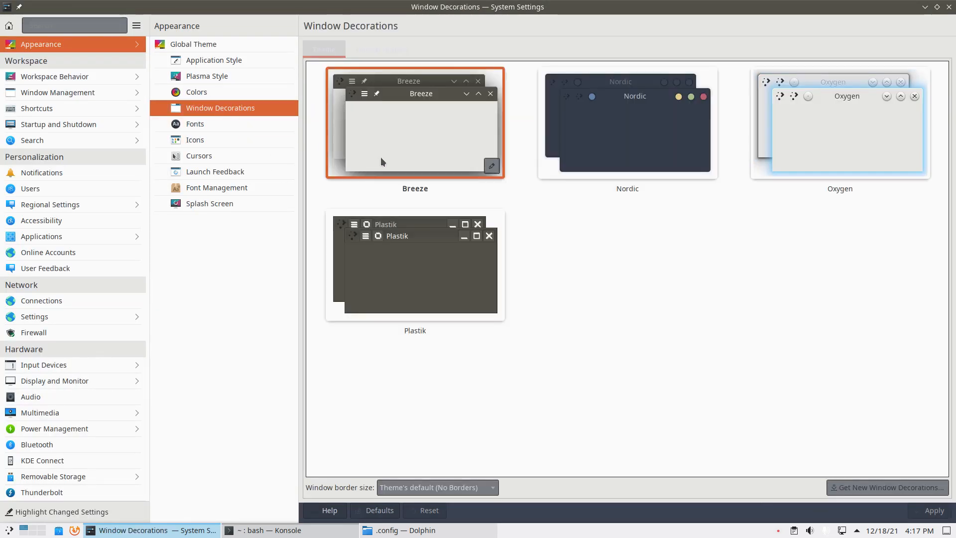
Set Oxygen window decorations, apply Spectrum Dark icons, and close System Settings.
left_click(839, 129)
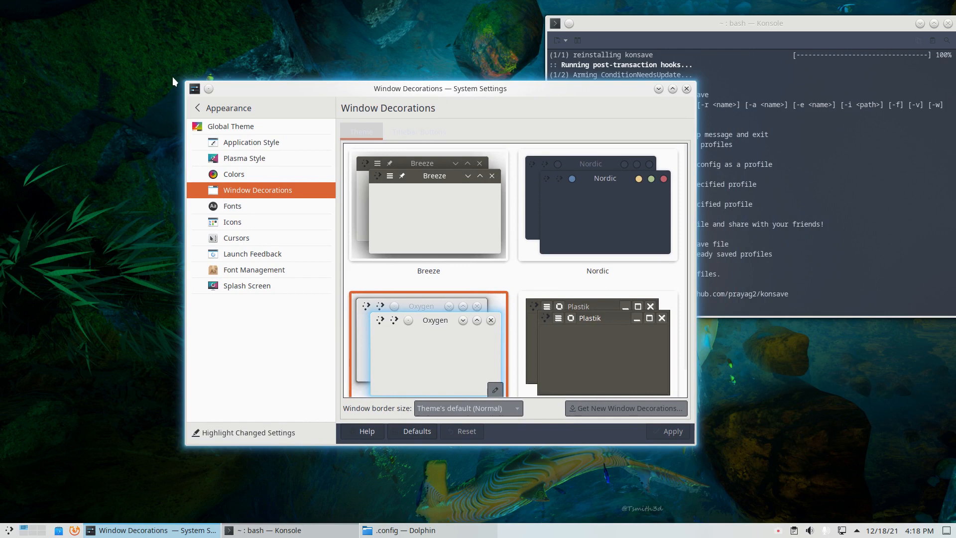
mouse_move(557, 77)
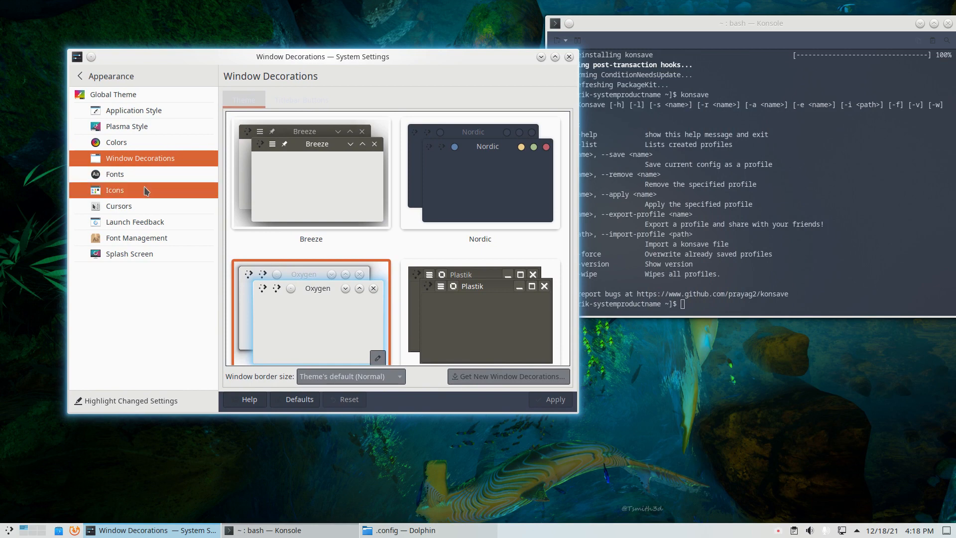
left_click(114, 190)
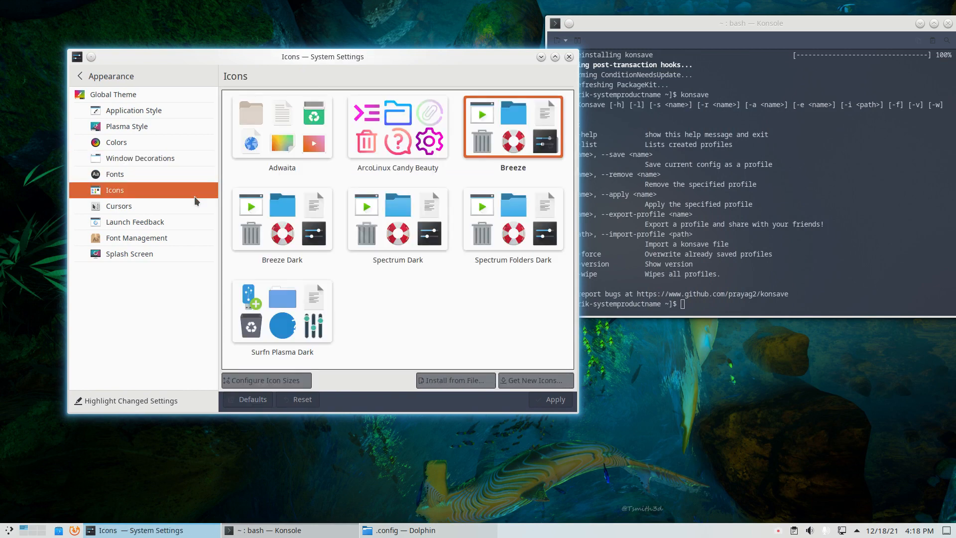
left_click(397, 219)
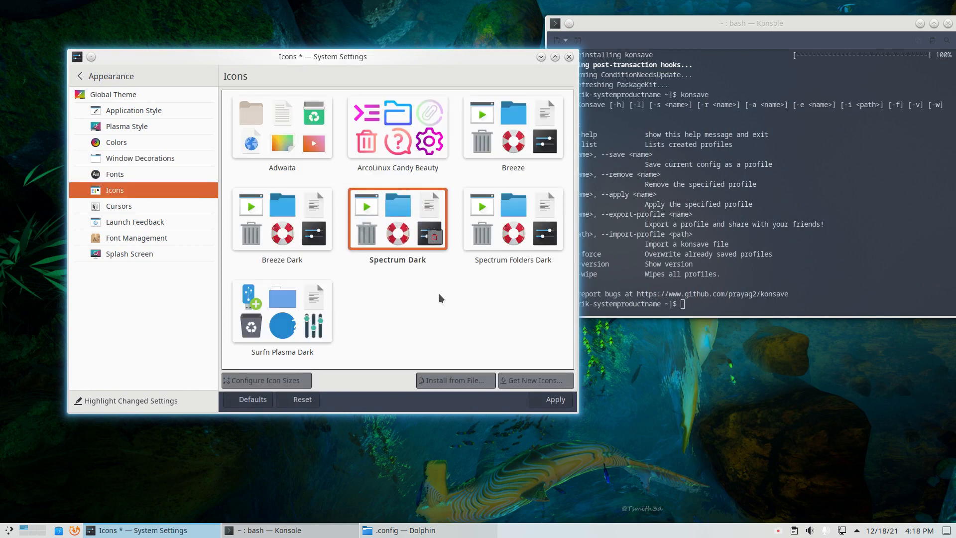
left_click(555, 399)
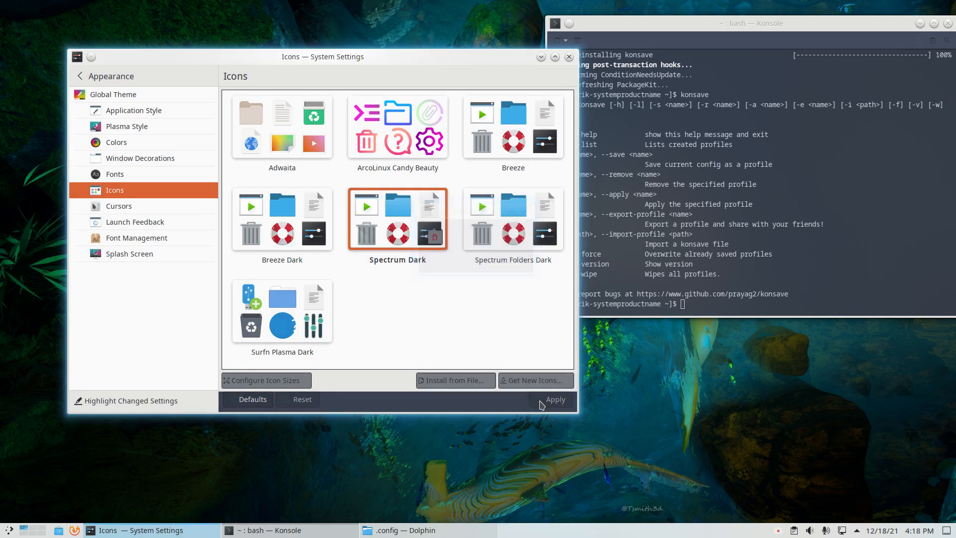
left_click(119, 206)
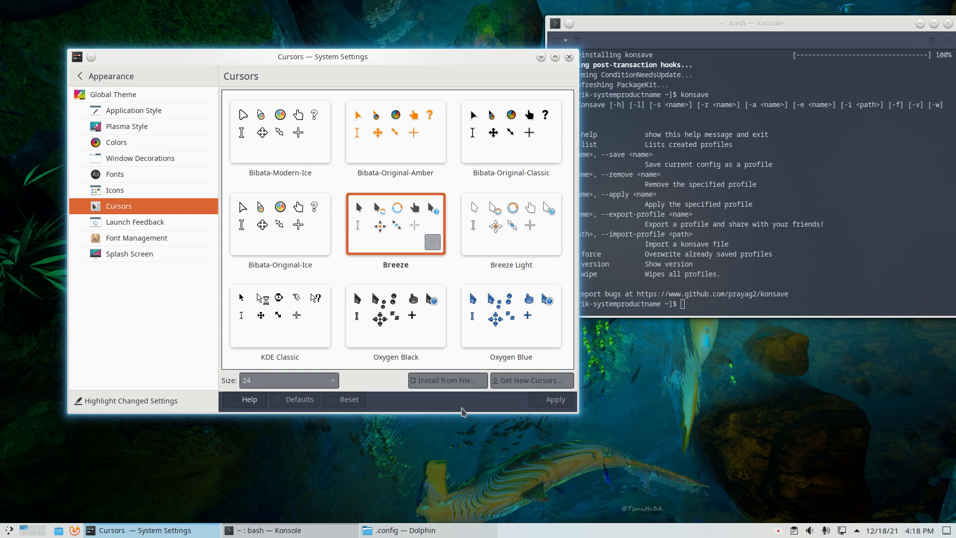
left_click(511, 221)
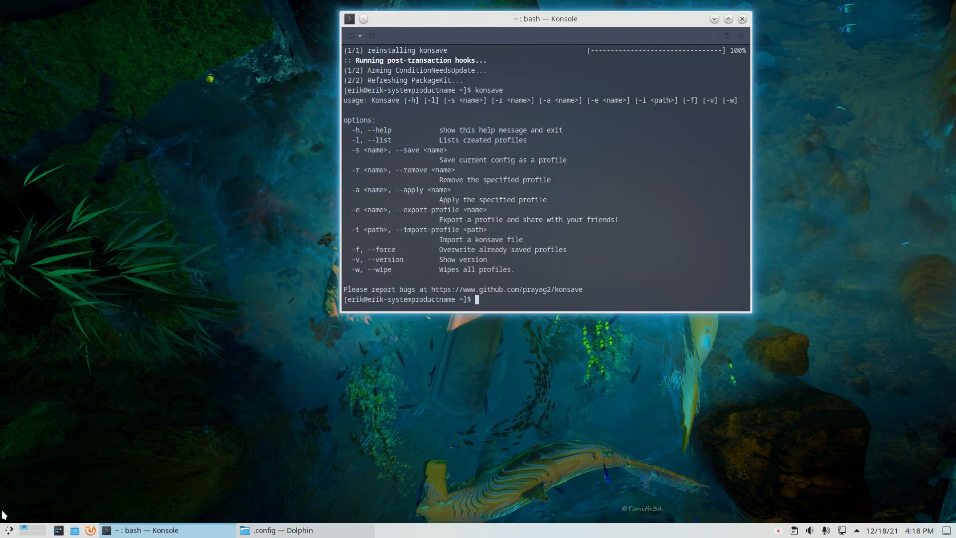
mouse_move(151, 395)
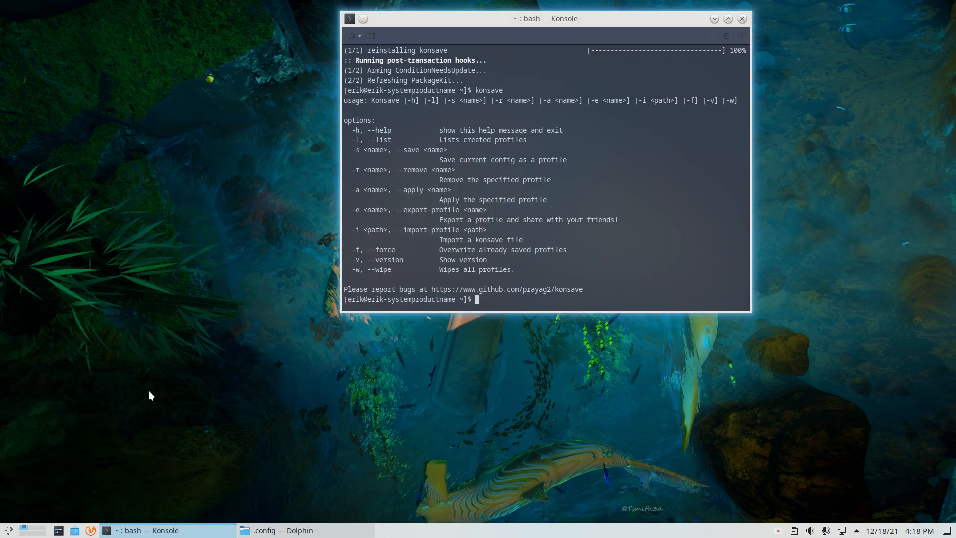
Move the terminal and run 'konsave -s test' to save the current look as profile test.
left_click_drag(545, 19, 631, 78)
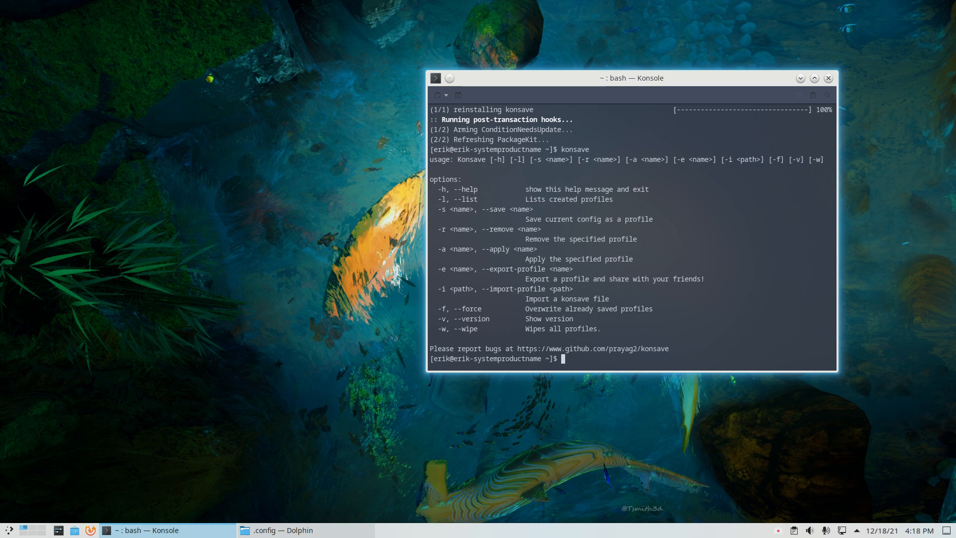
type("kons")
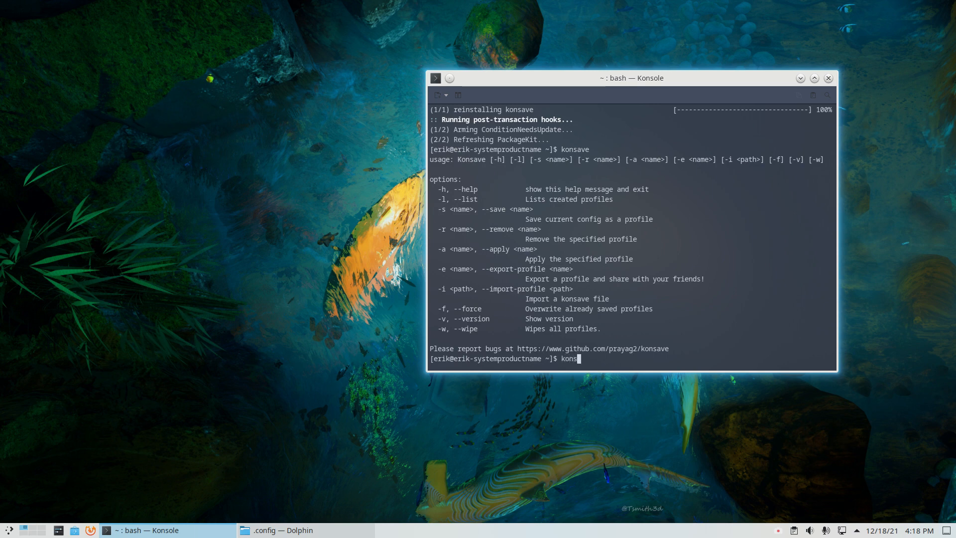
type("ave")
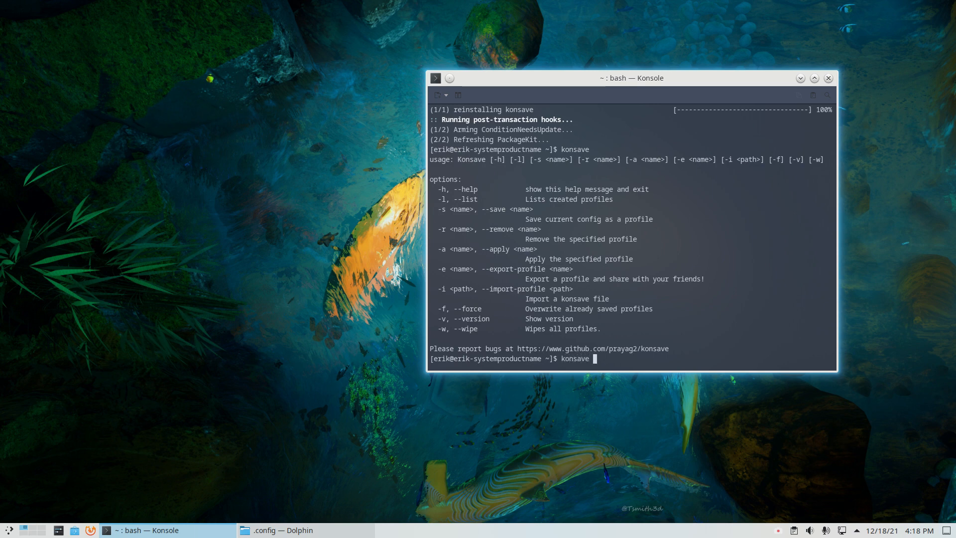
type("-s")
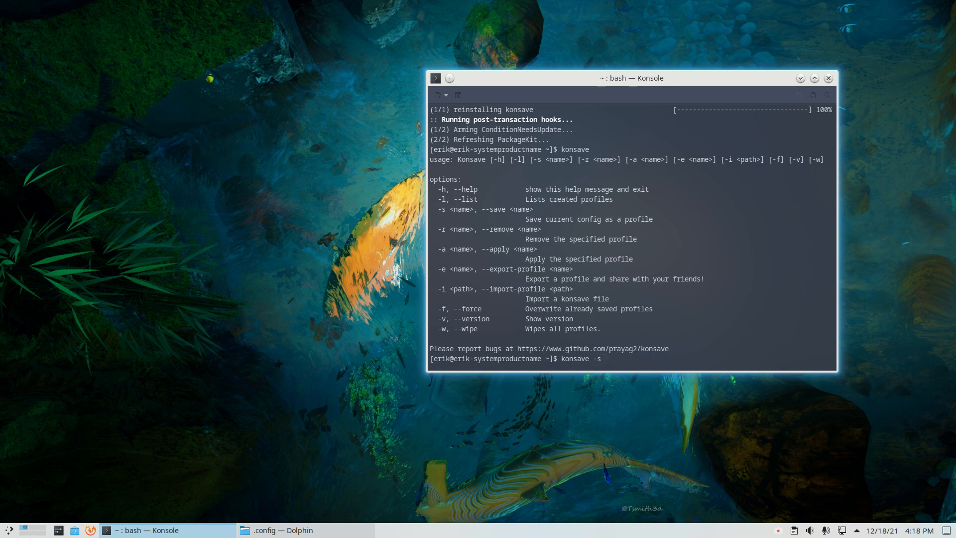
type("test")
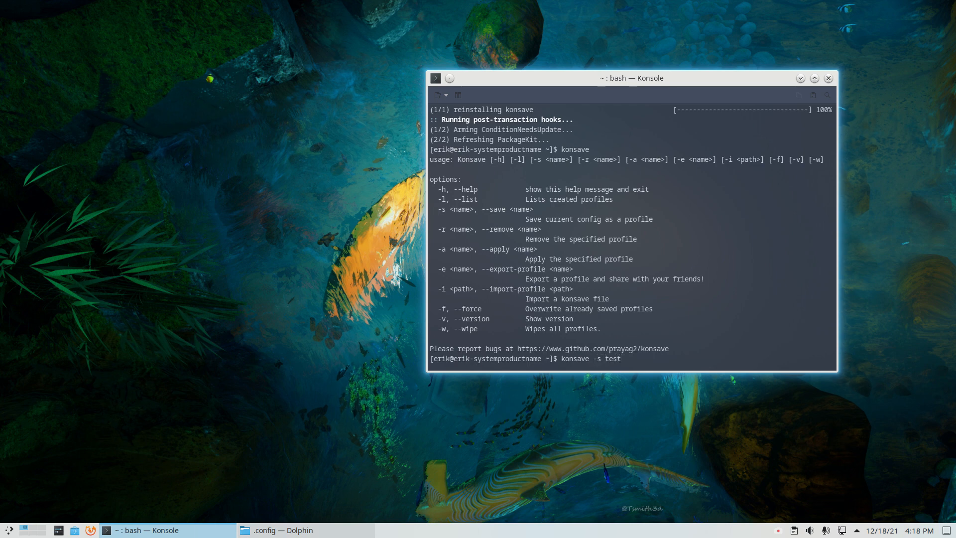
key("Return")
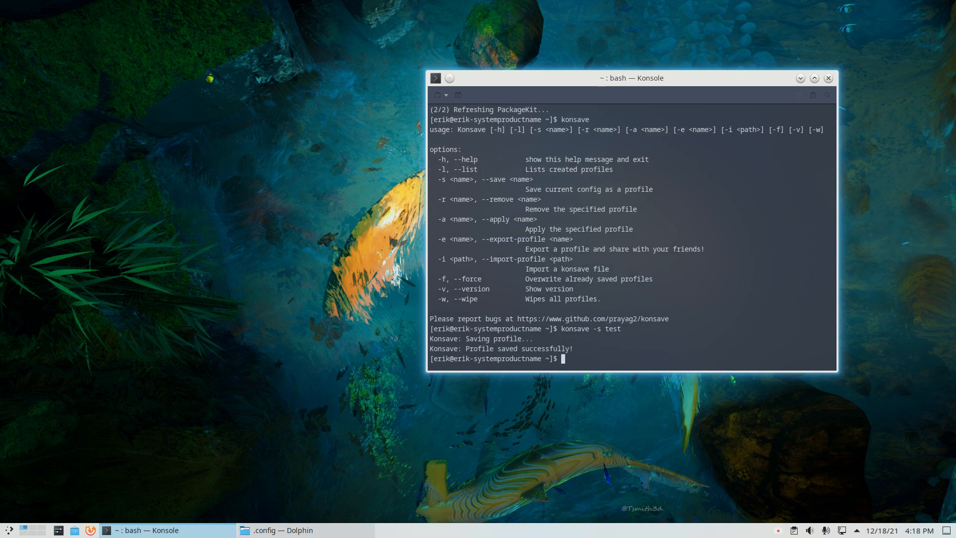
Switch to Dolphin and open the konsave folder in ~/.config and its subfolder.
left_click(285, 530)
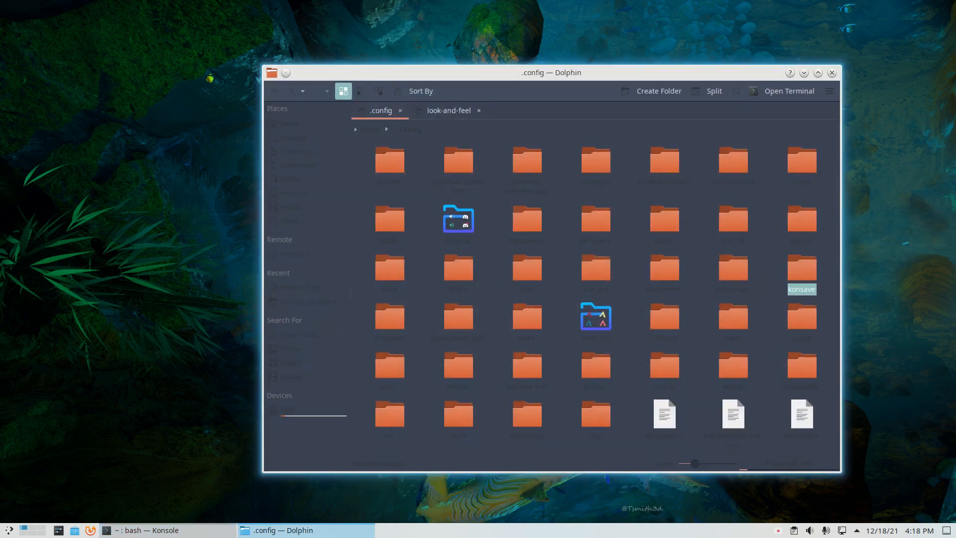
double_click(801, 268)
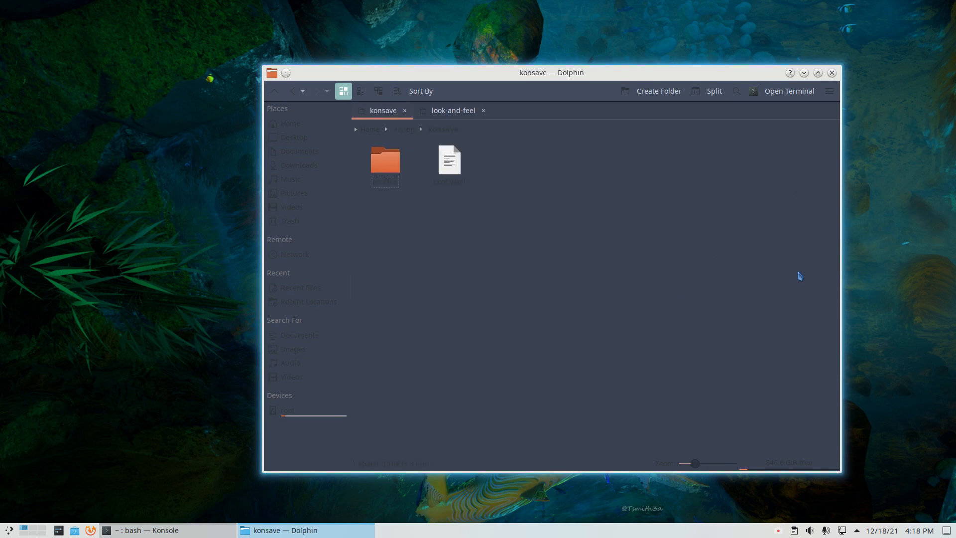
double_click(385, 159)
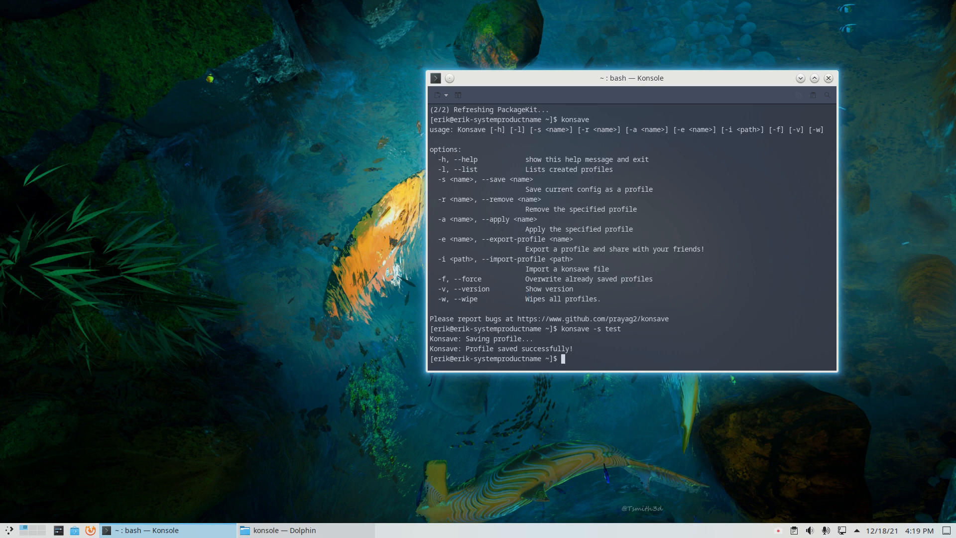
List the saved konsave profiles with 'konsave -l'.
type("kno")
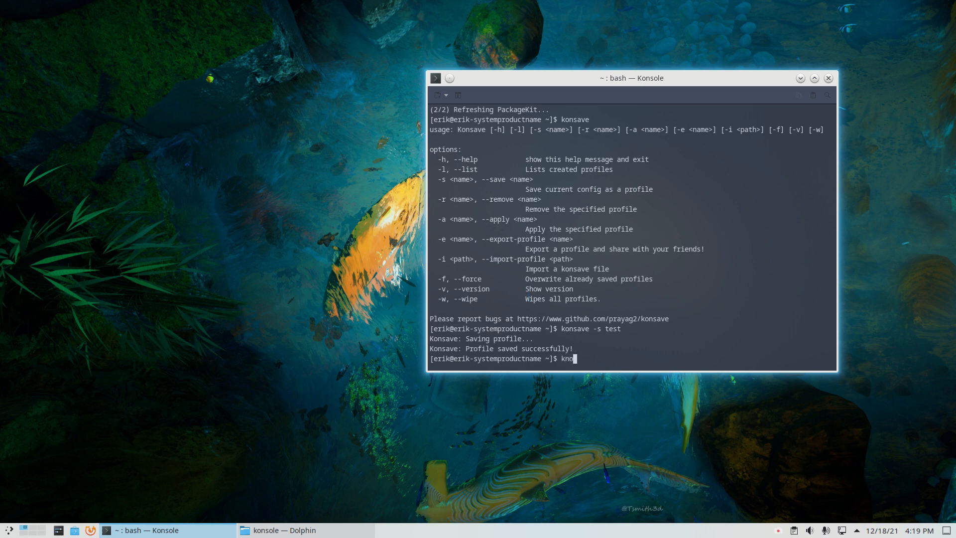
type("save")
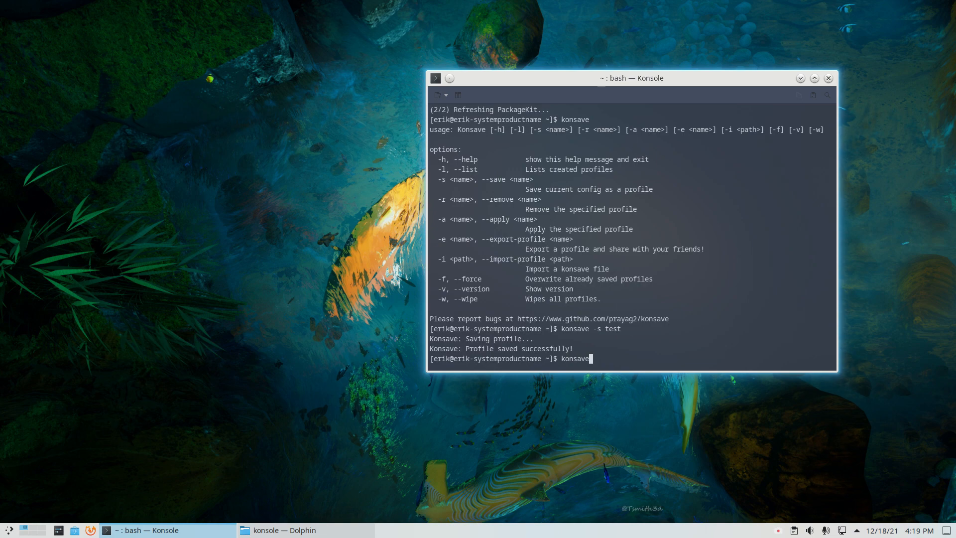
type("-l")
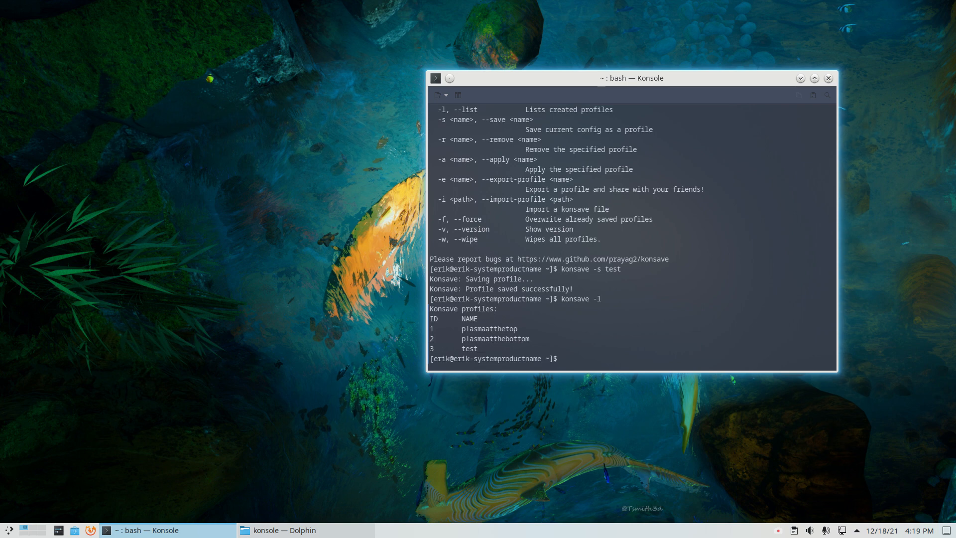
Type 'konsave -a plasmaatthetop', fixing a typo in the profile name.
type("kos")
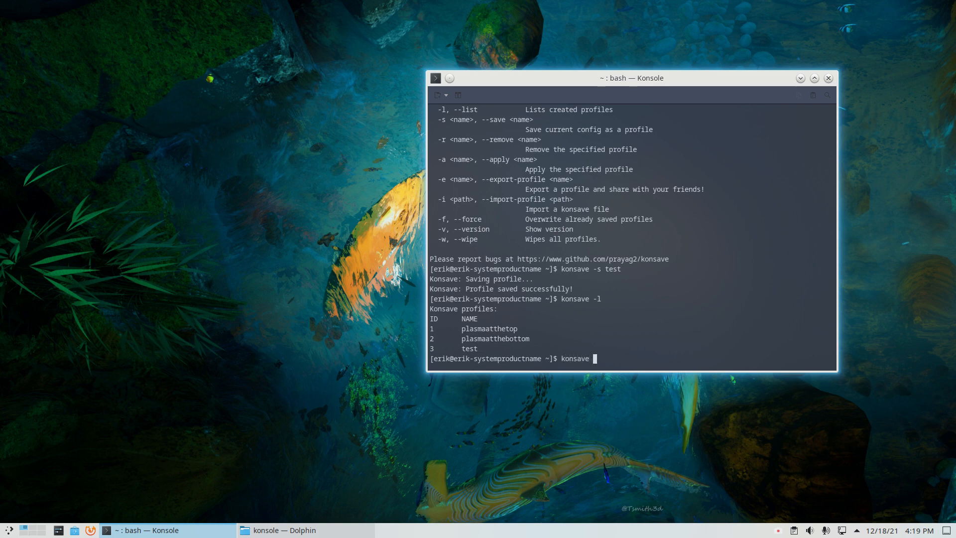
type("-a p")
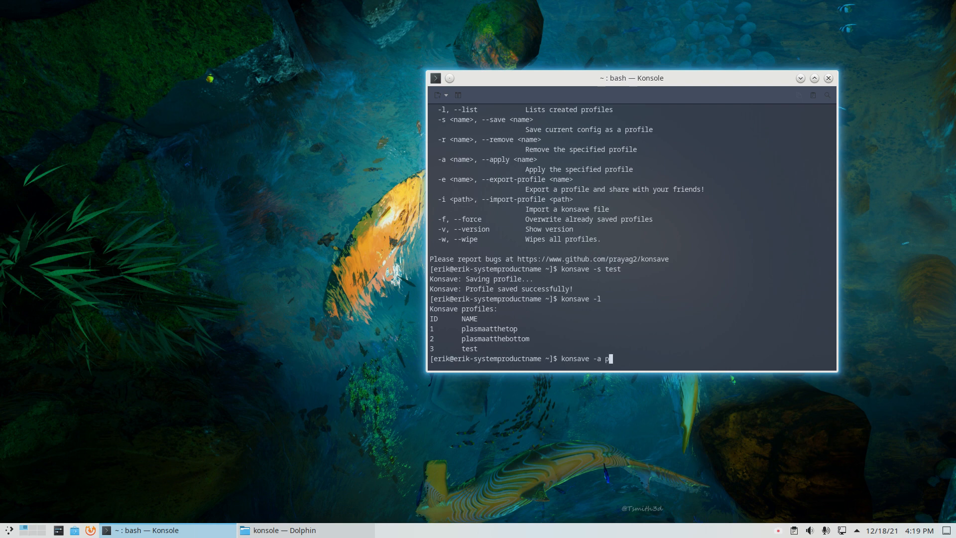
type("la")
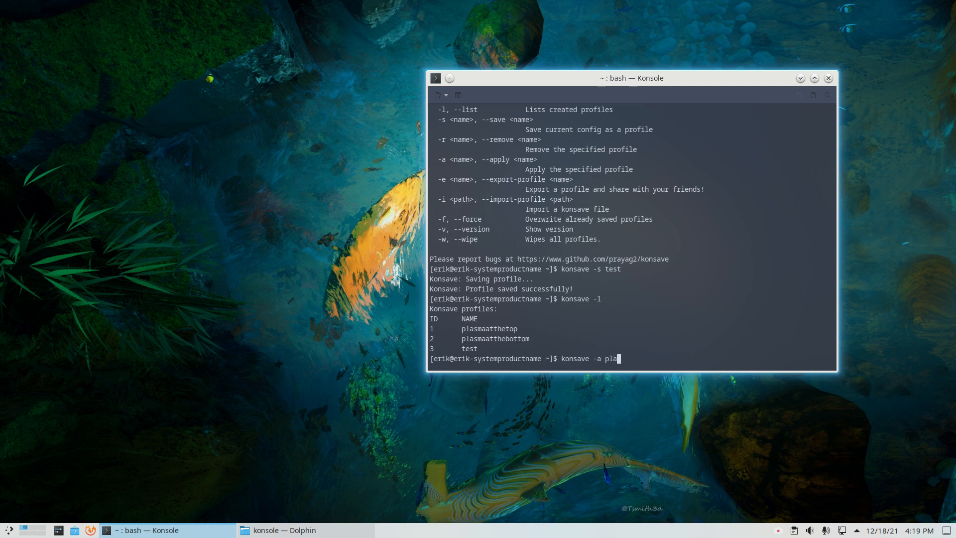
type("sma")
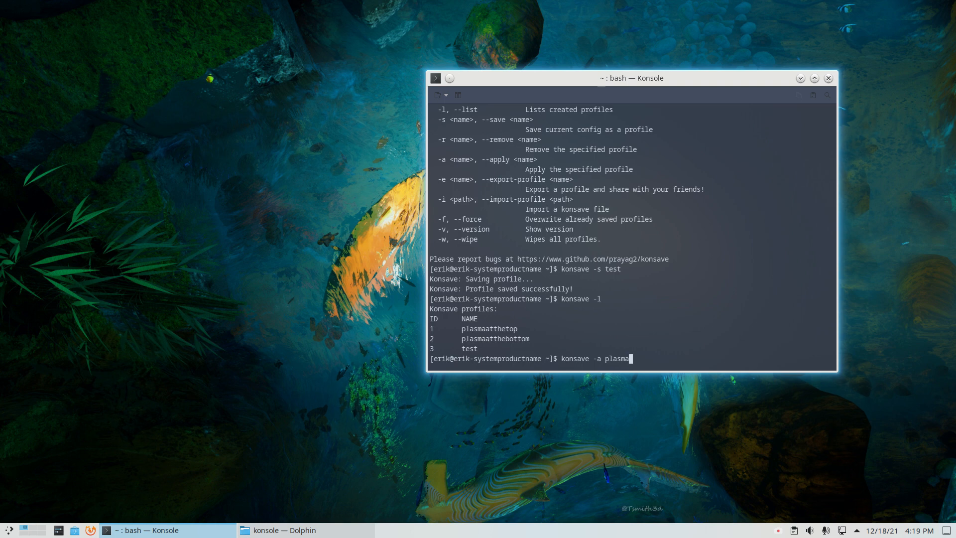
type("at")
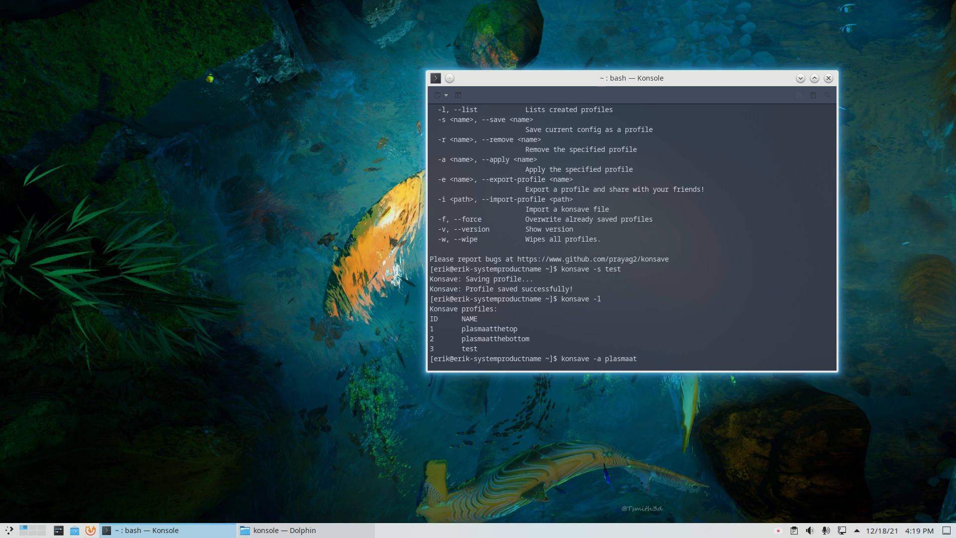
type("the")
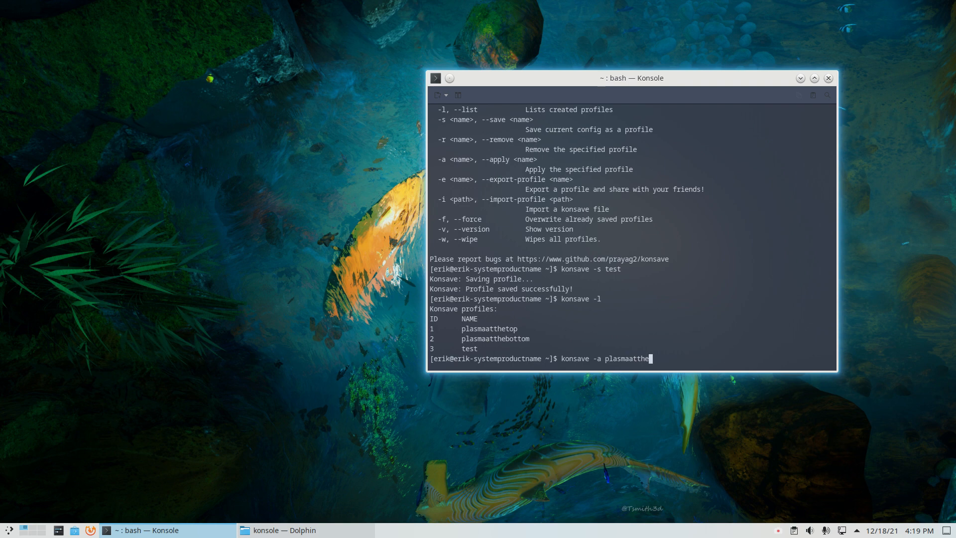
key("BackSpace")
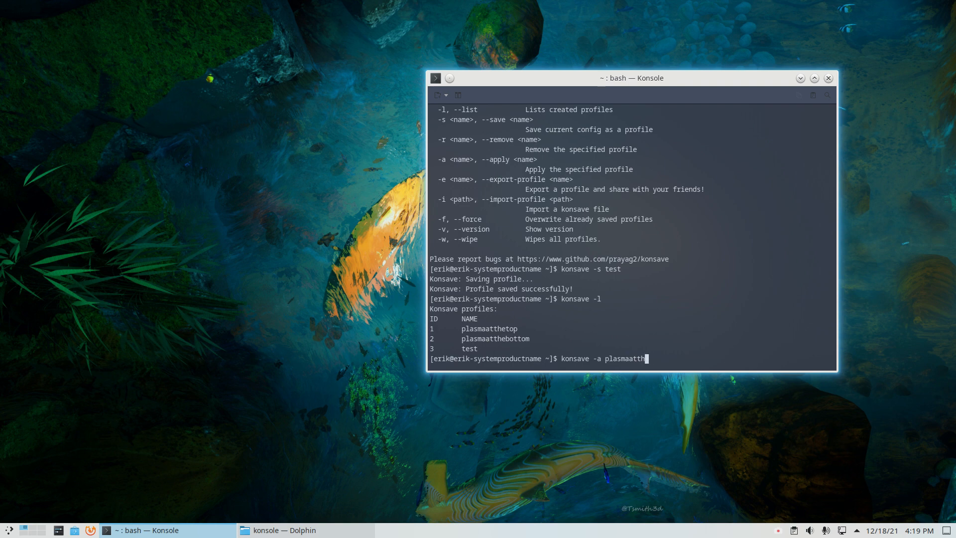
key("Backspace")
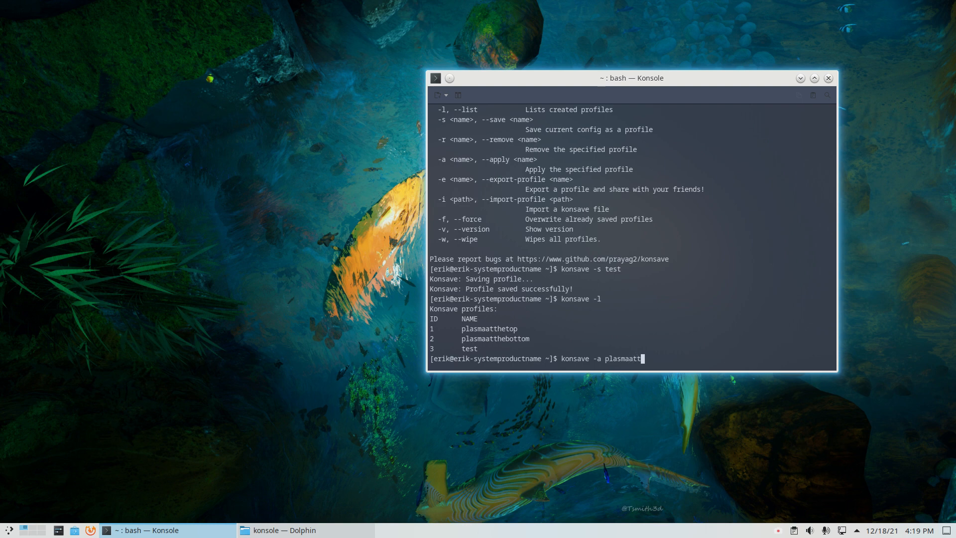
type("hetop")
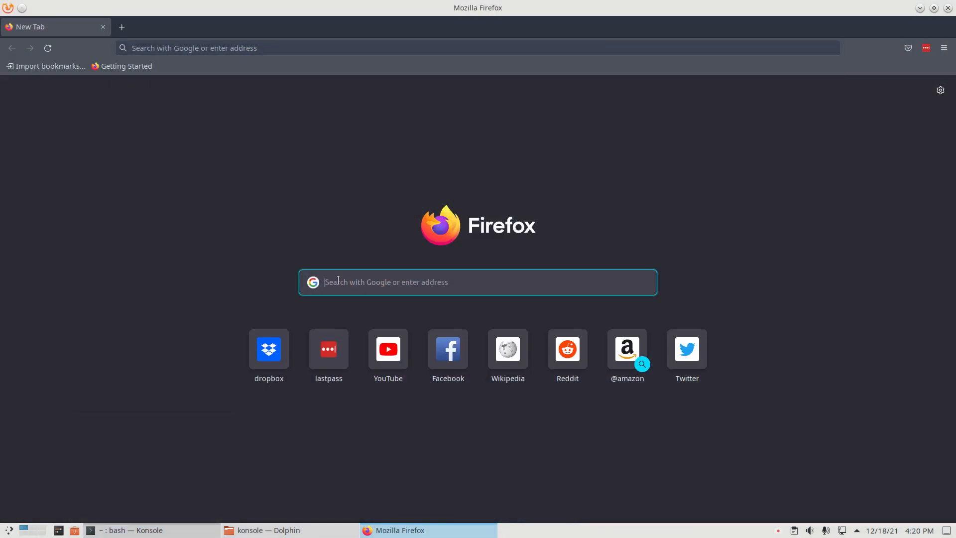
Search for reloading Plasma and select the kstart5 plasmashell command on Ask Ubuntu.
type("rempa")
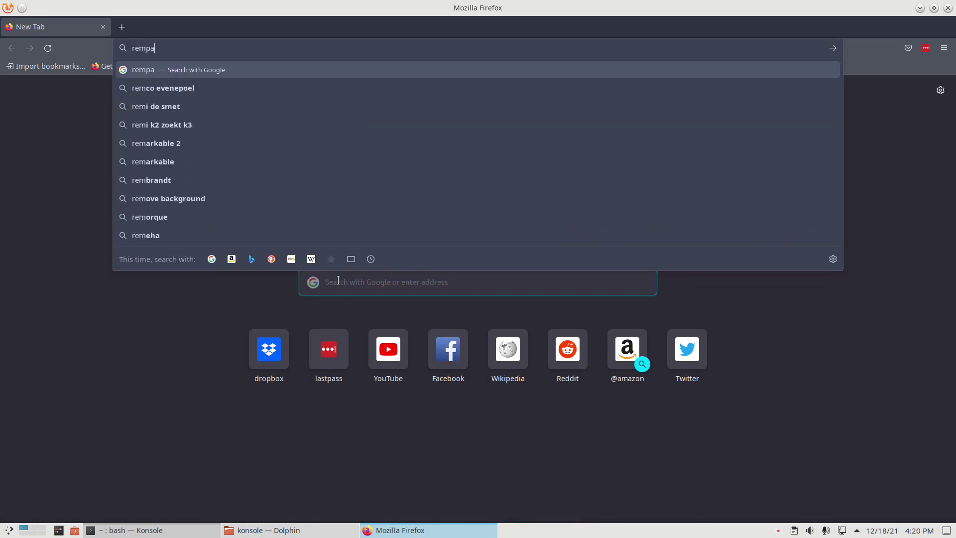
type("reload")
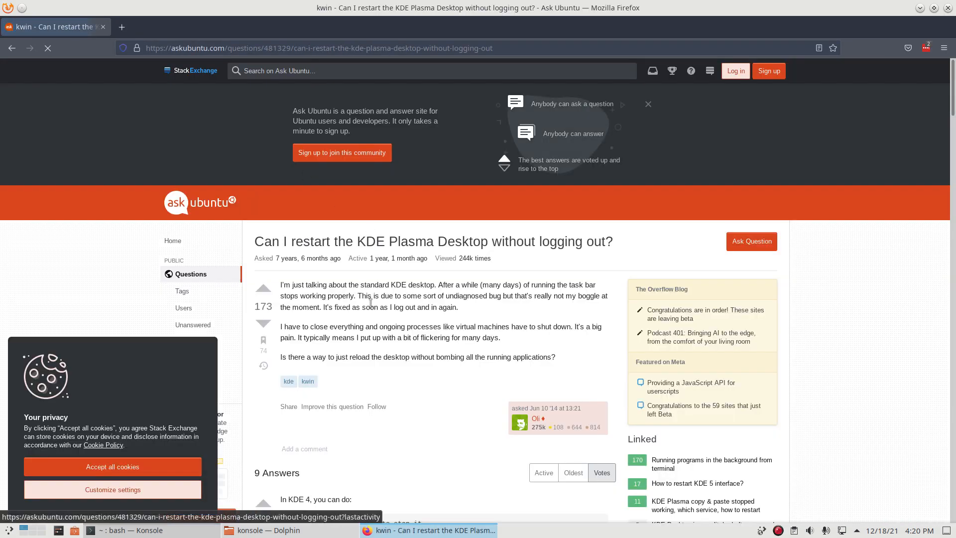
scroll("down", 3)
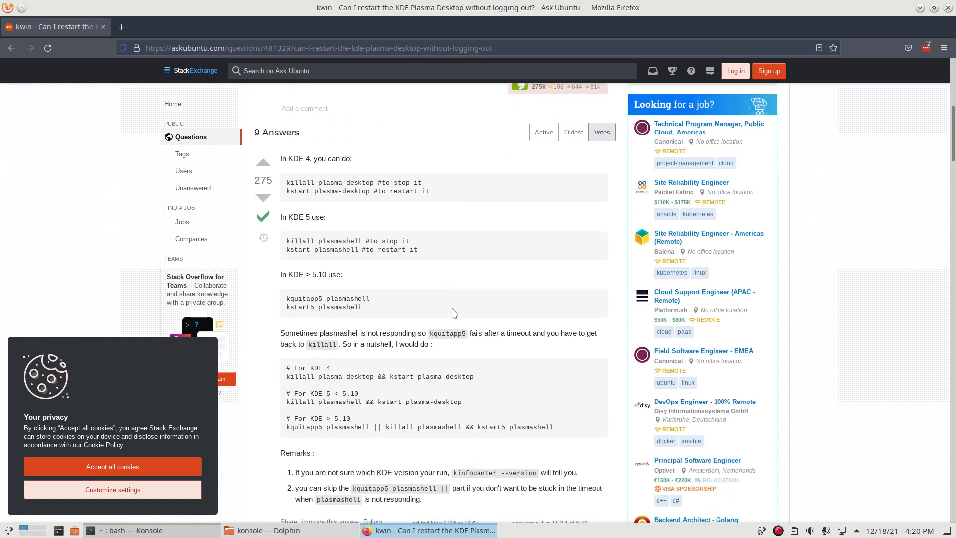
mouse_move(390, 265)
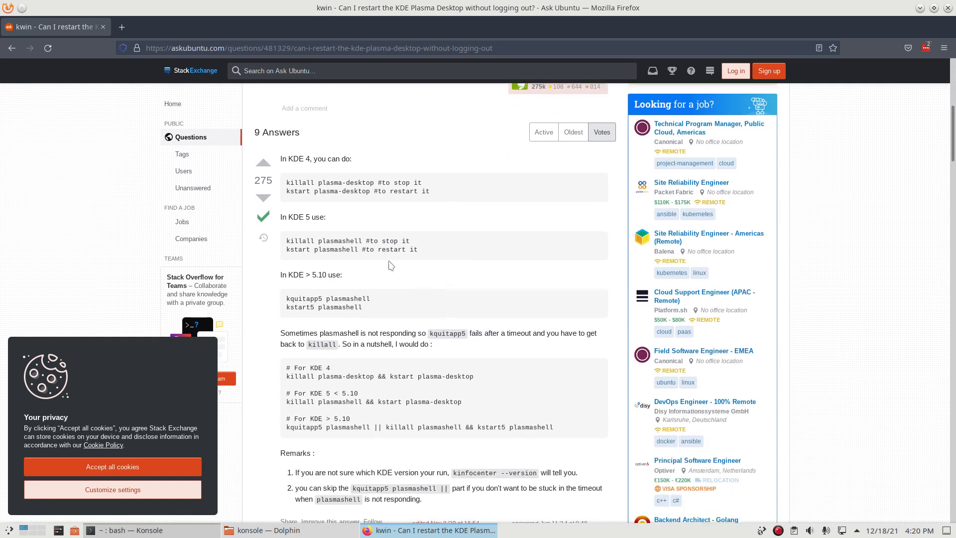
double_click(321, 250)
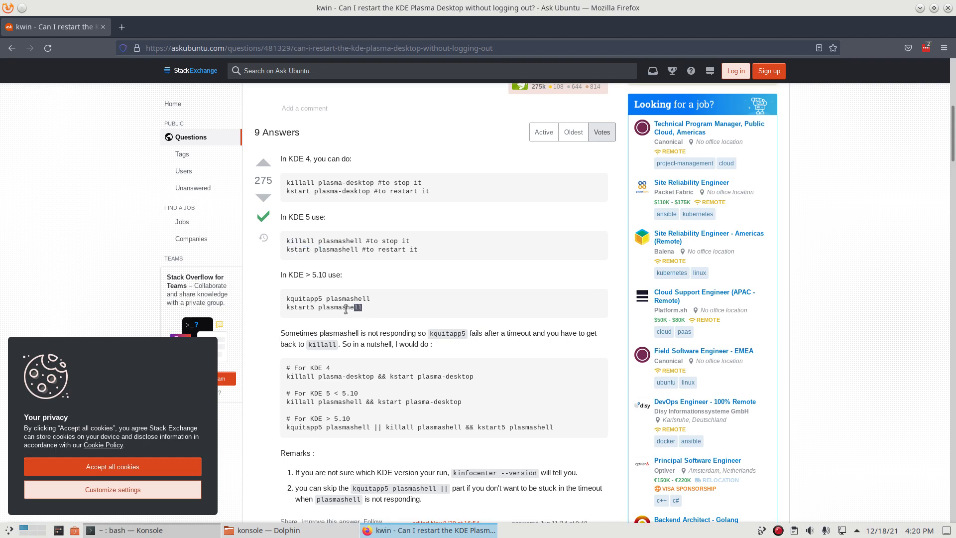
double_click(324, 307)
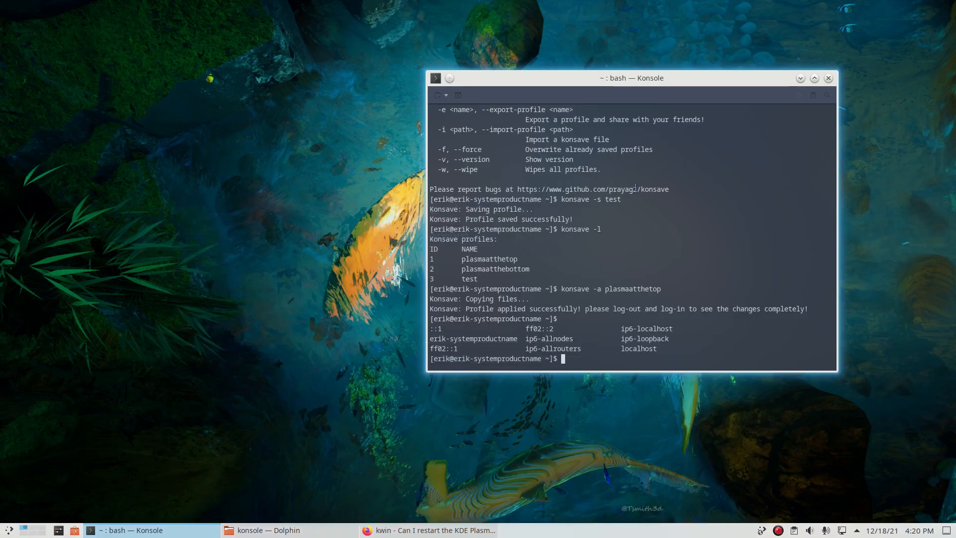
Run 'kstart5 --help', scroll through its options, and retype the command at the prompt.
type("st")
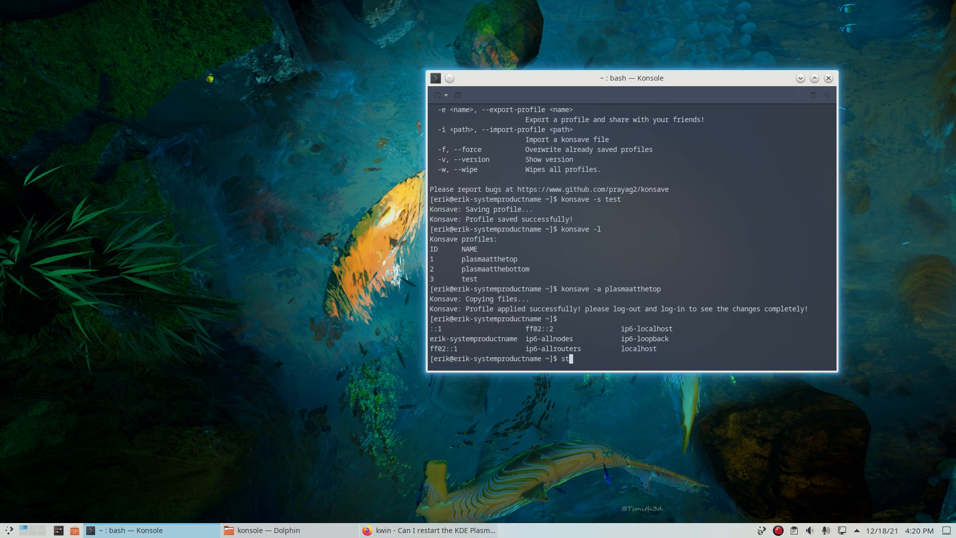
type("kstart5")
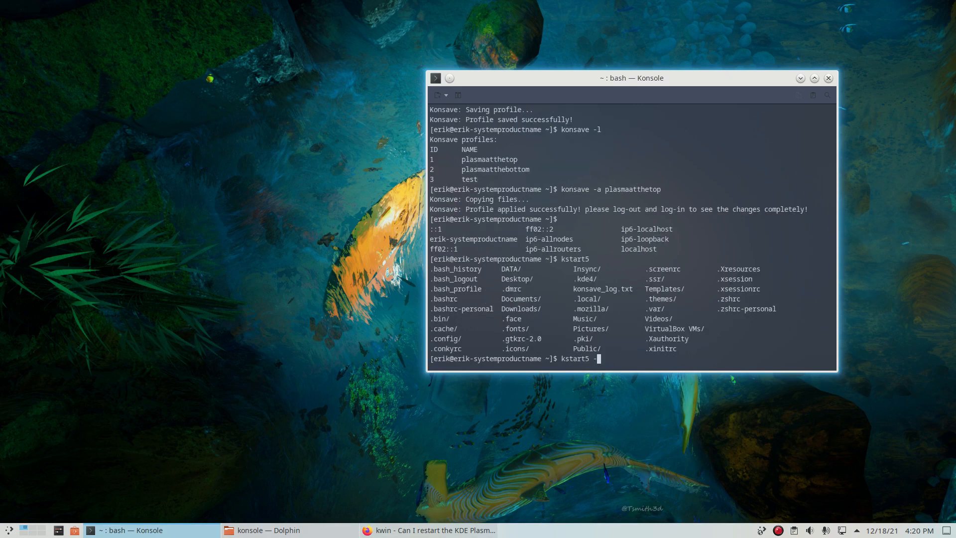
type("-help")
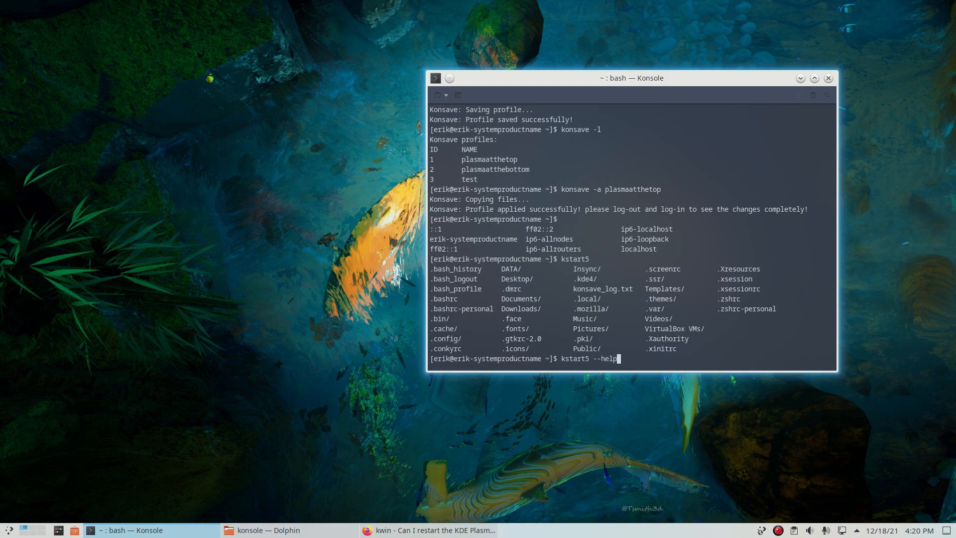
key("Return")
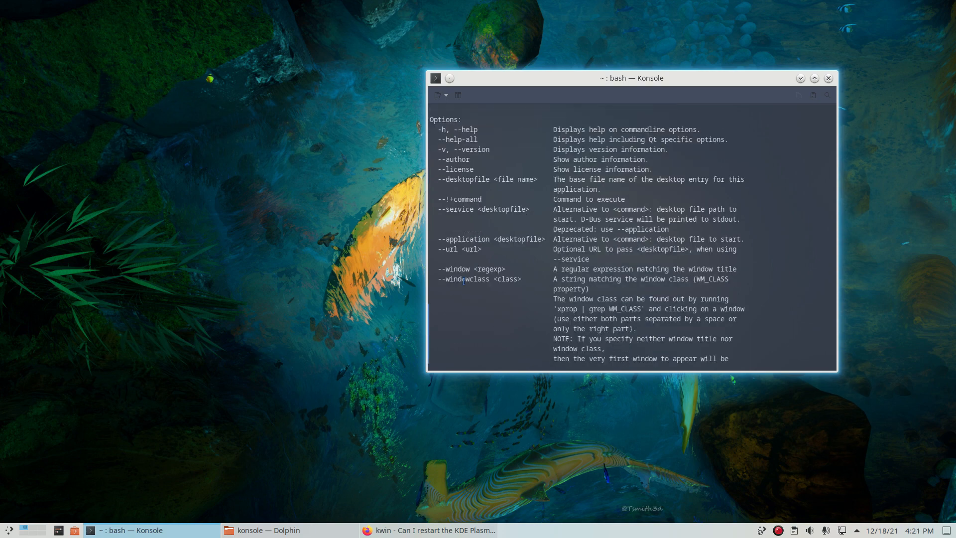
scroll("down", 3)
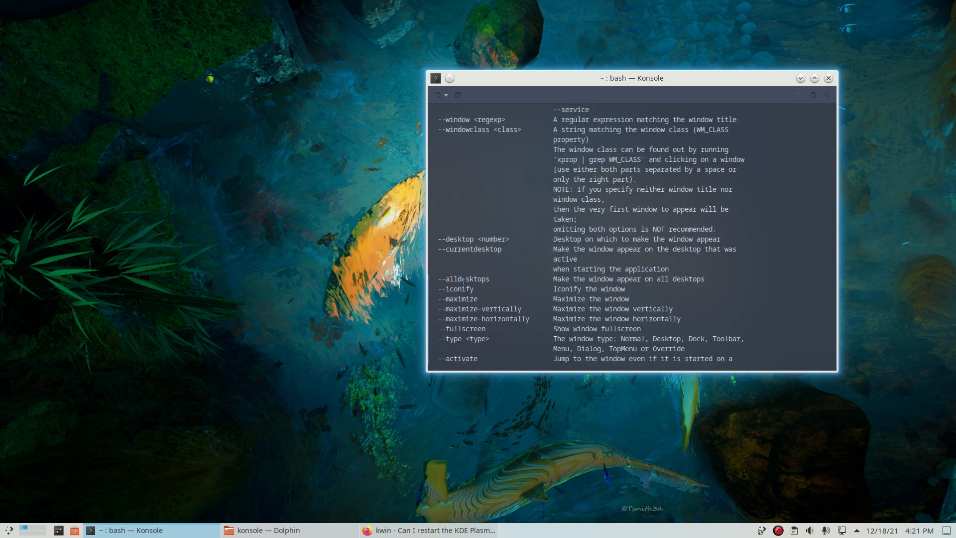
scroll("down", 3)
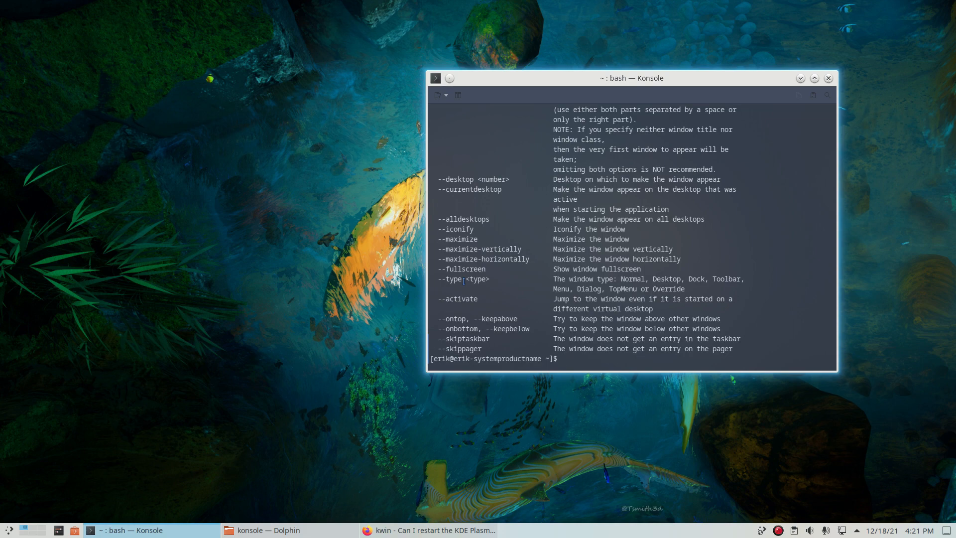
left_click(437, 531)
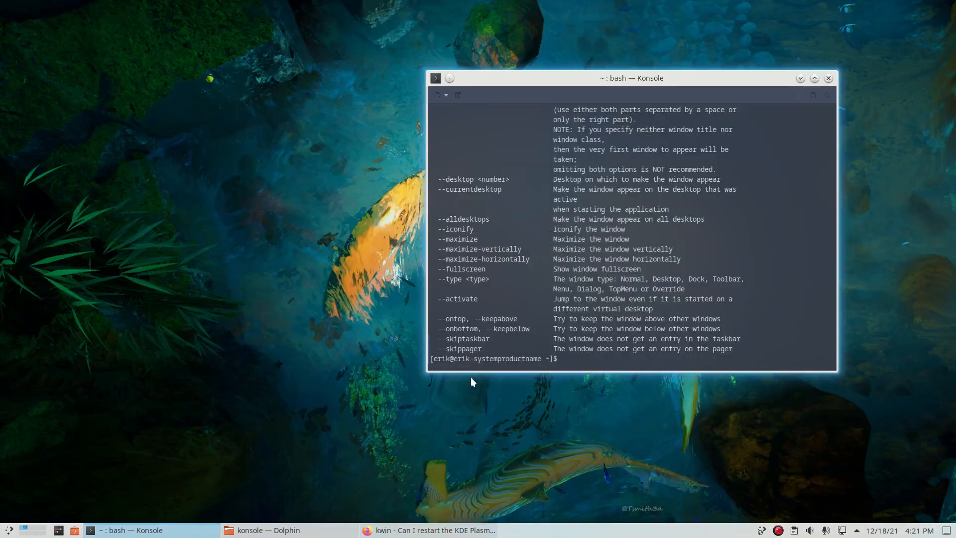
type("kstart5 --help")
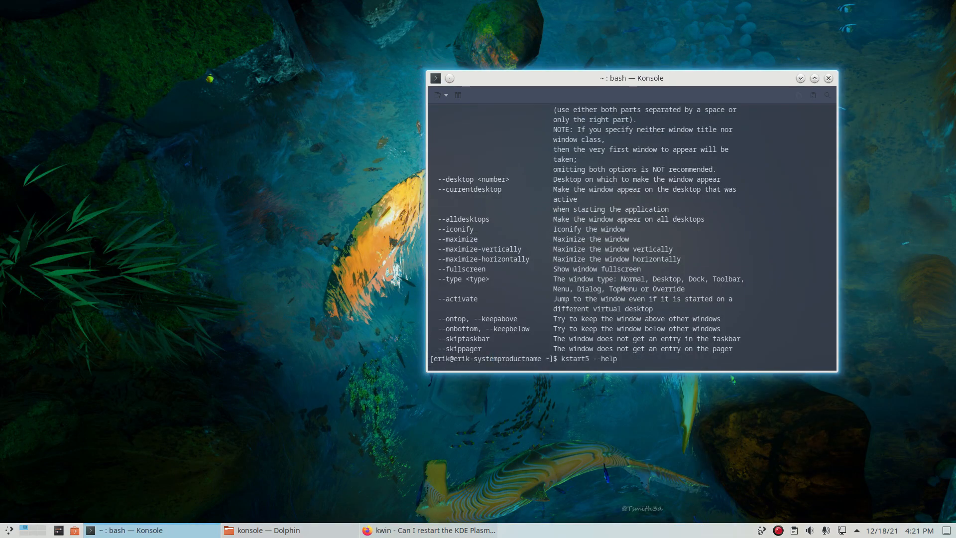
Run 'kstart5 plasmashell', then interrupt it with Ctrl+C to get the command back.
type("p")
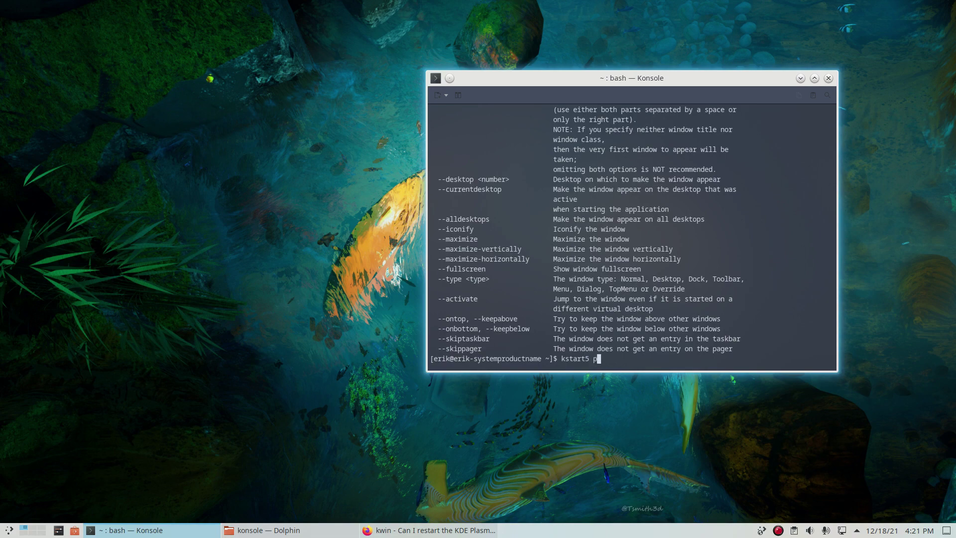
type("lasma")
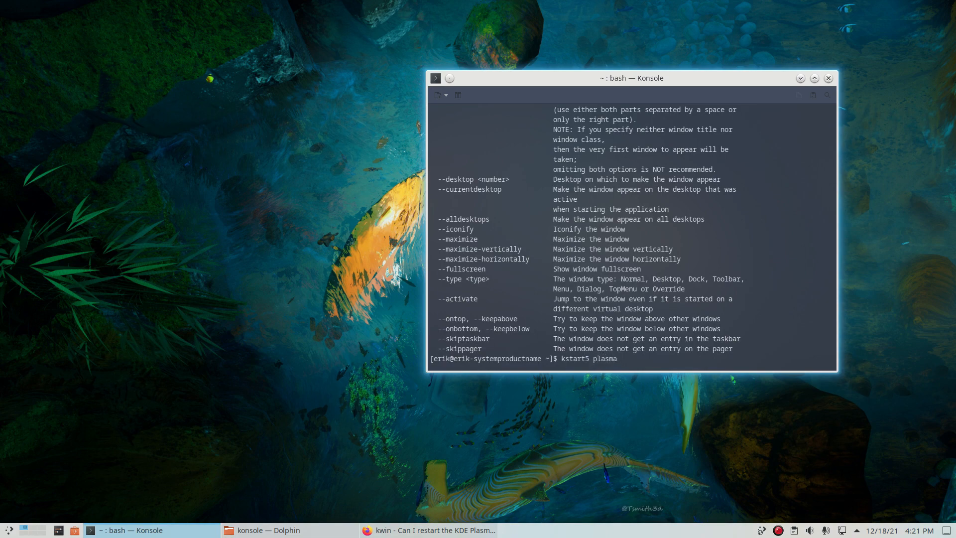
type("st")
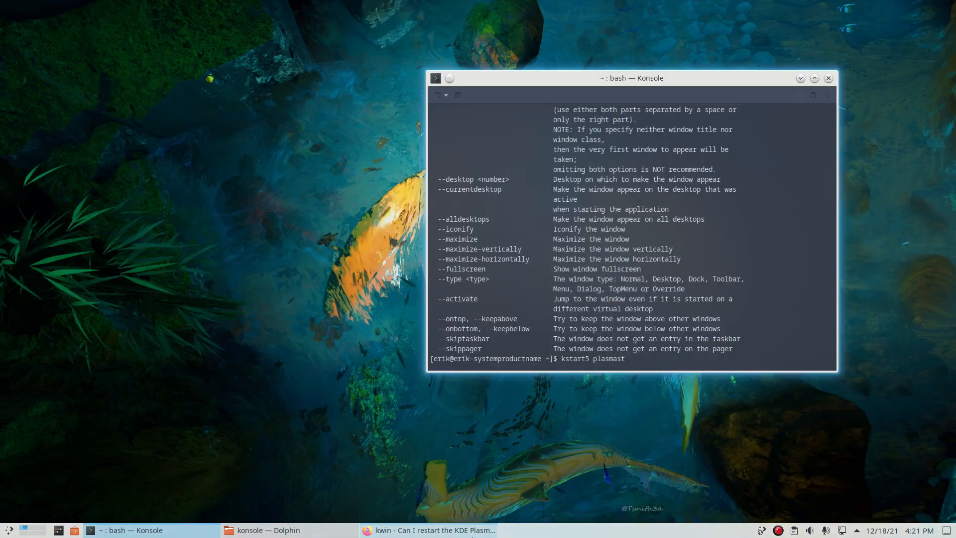
key("BackSpace")
type("hell")
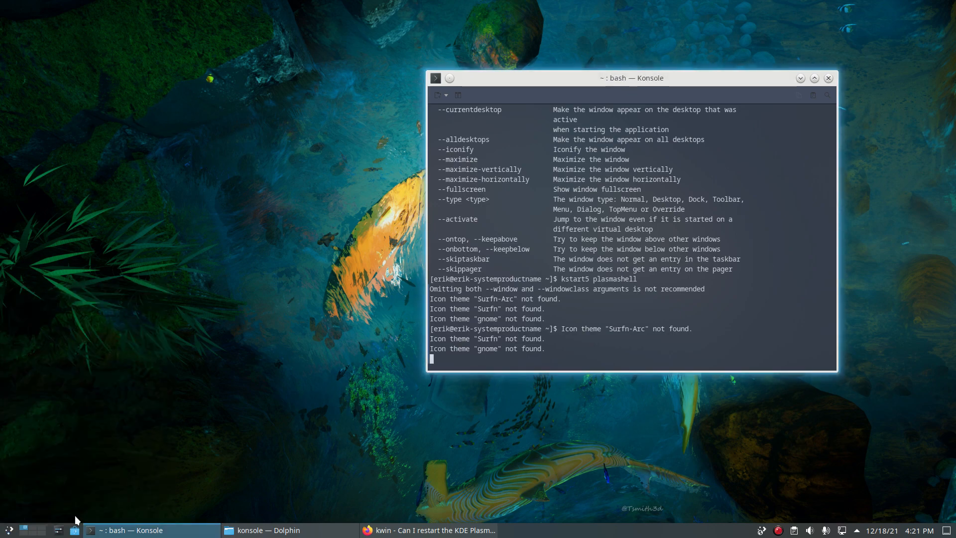
mouse_move(567, 345)
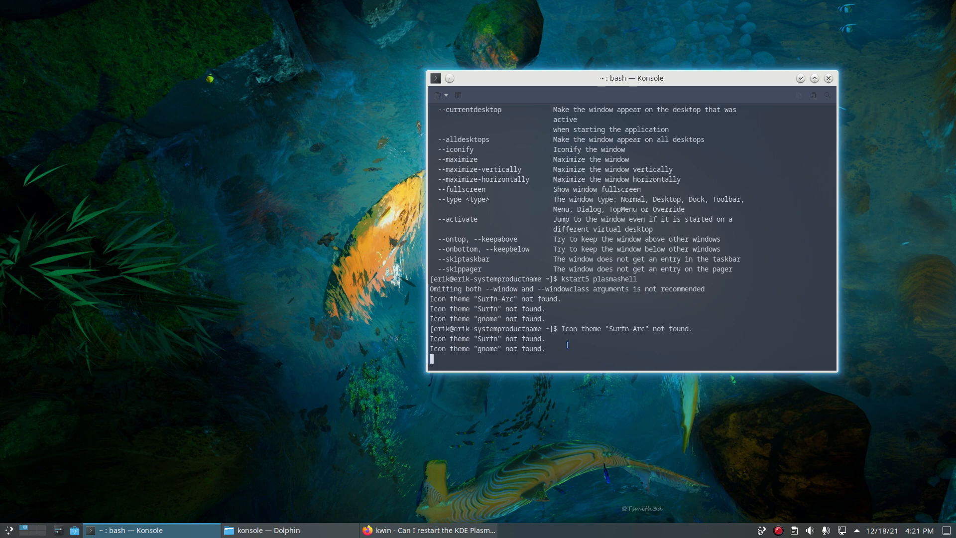
type("kstart5 plasmashell")
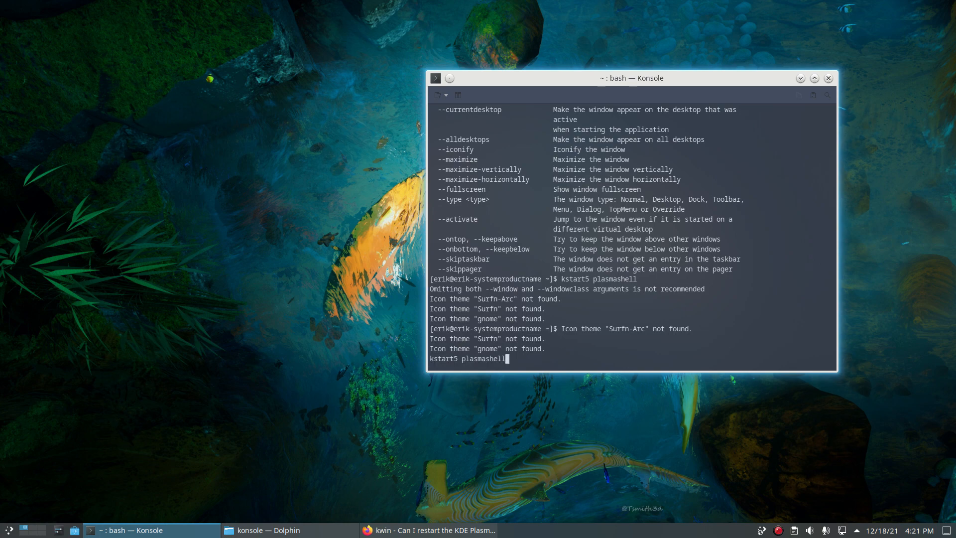
key("ctrl+c")
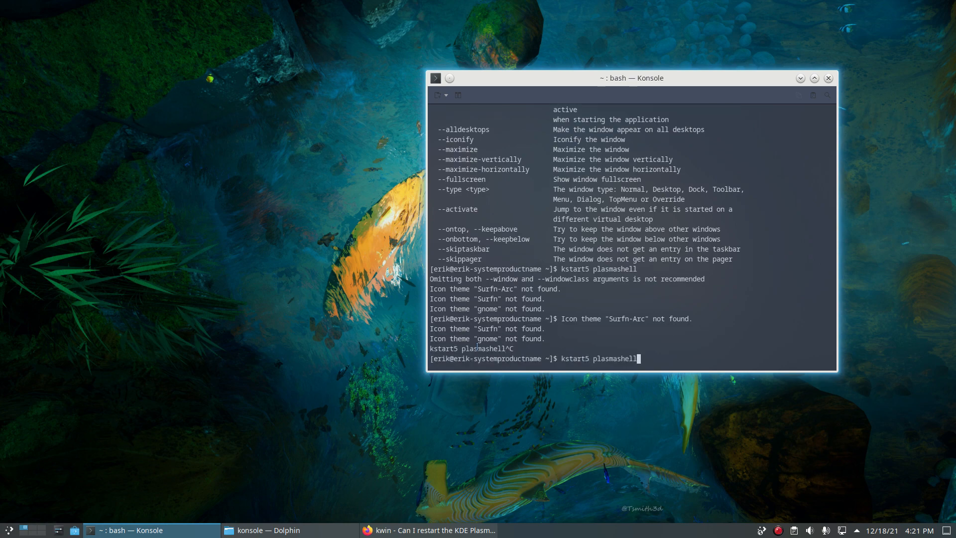
Check the Ask Ubuntu answer, then run 'kquitapp5 plasmashell' and 'kstart5 plasmashell'.
left_click(430, 530)
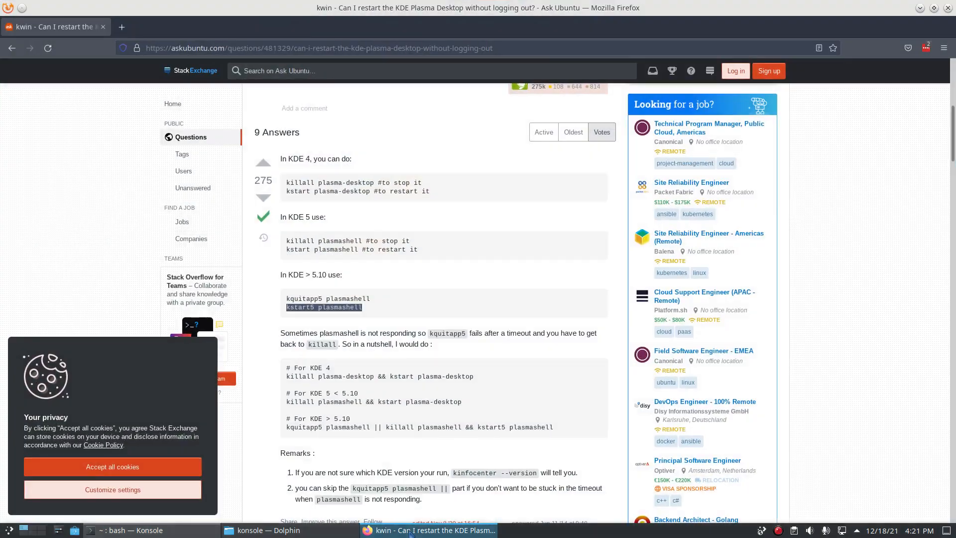
left_click(131, 530)
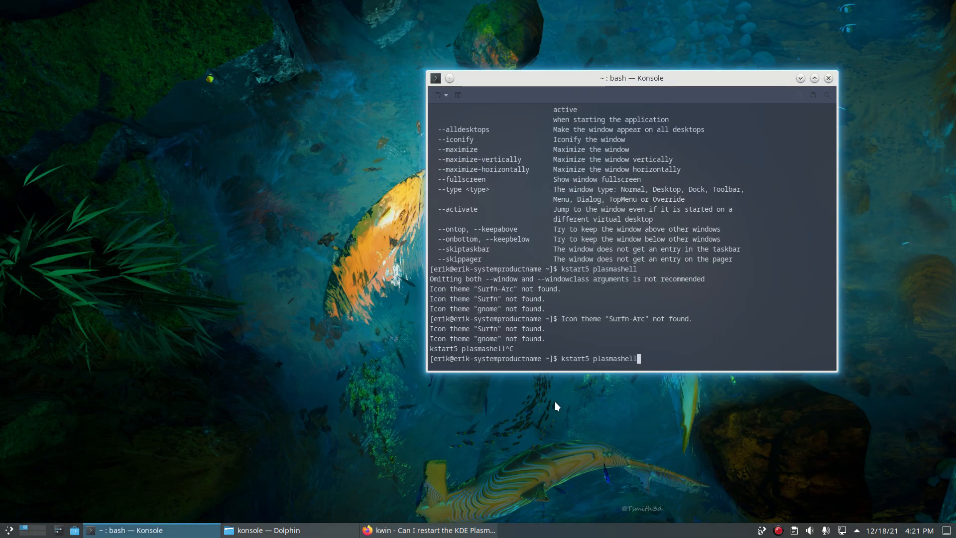
key("BackSpace")
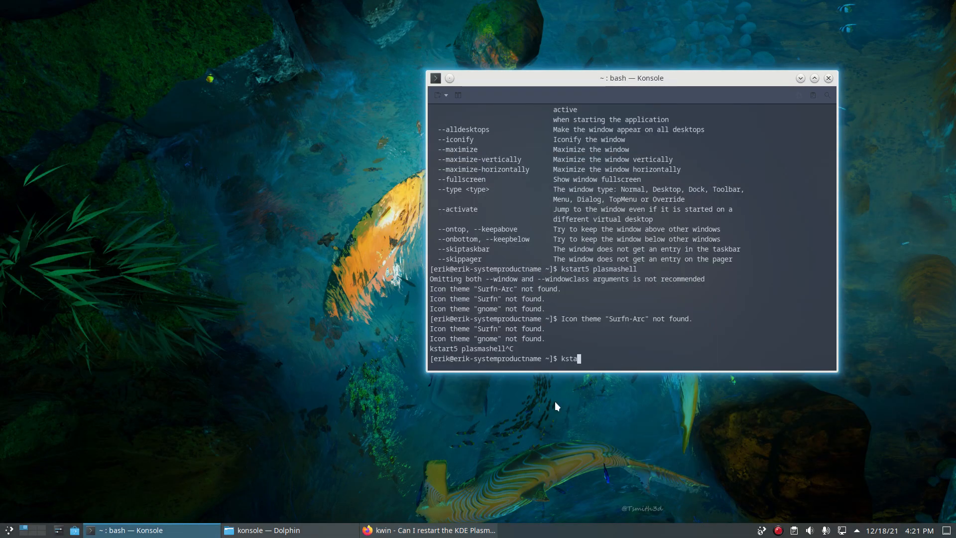
type("kquitapp5")
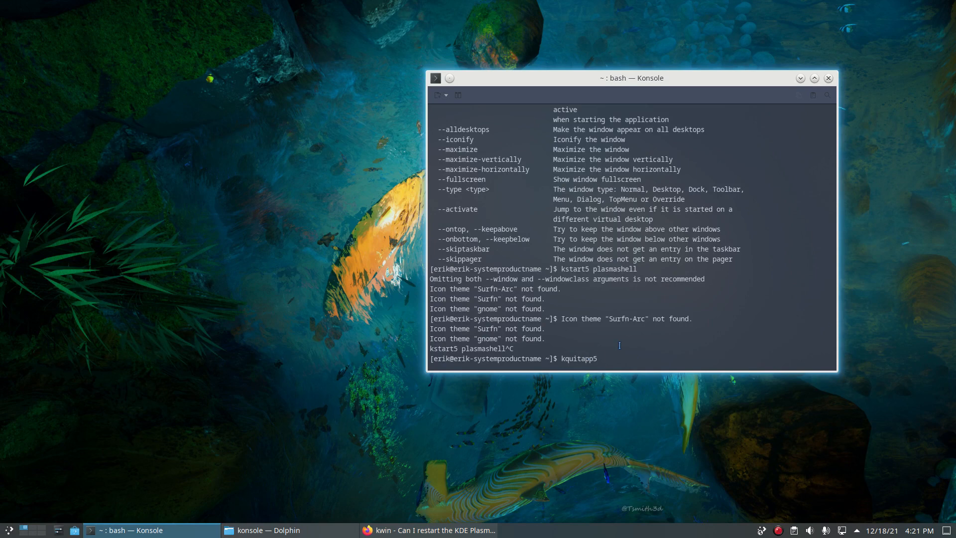
type("plasmashell")
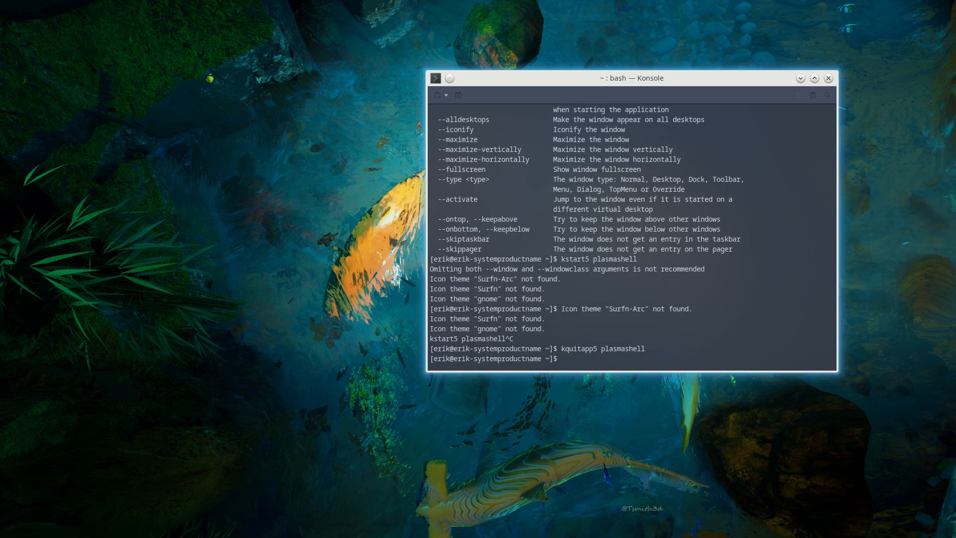
type("kstart5 plasmashell")
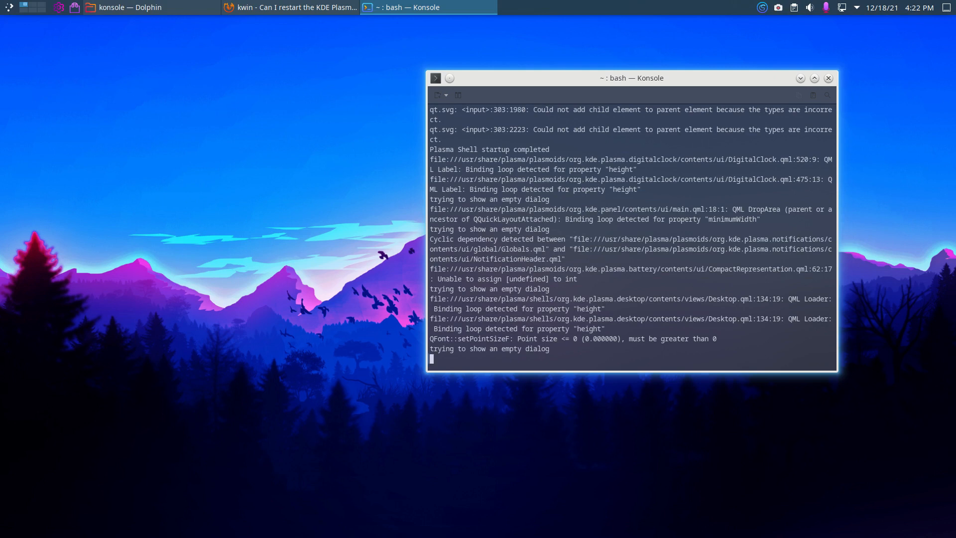
Restart plasmashell and apply the plasmaatthebottom profile with 'konsave -a plasmaatthebottom'.
type("kstart5 plasmashell")
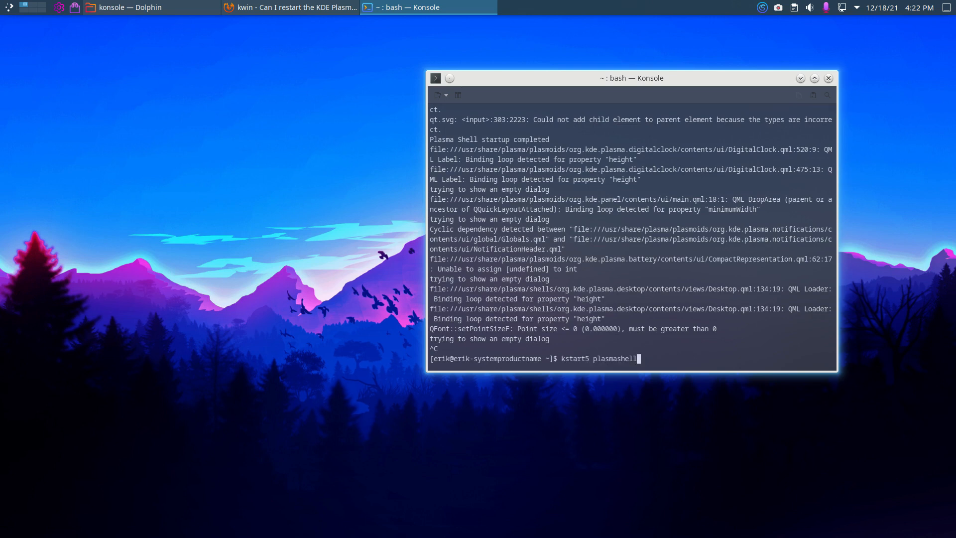
type("konsave -a plasmaatthetop")
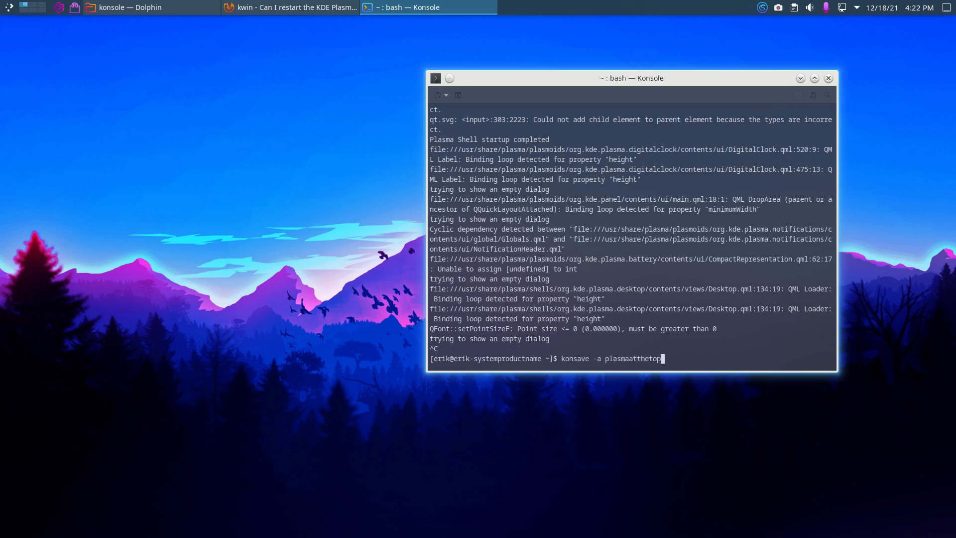
key("BackSpace")
type("bottom")
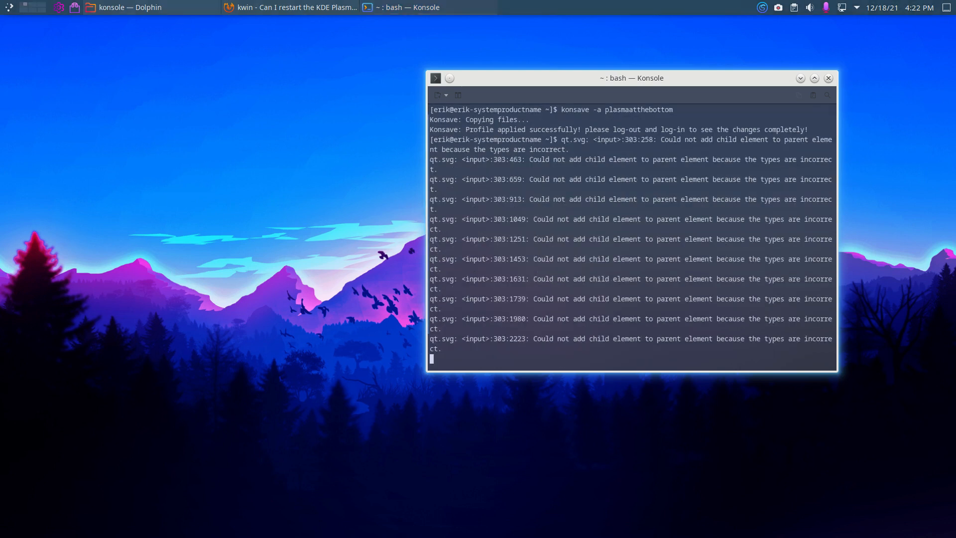
key("ctrl+c")
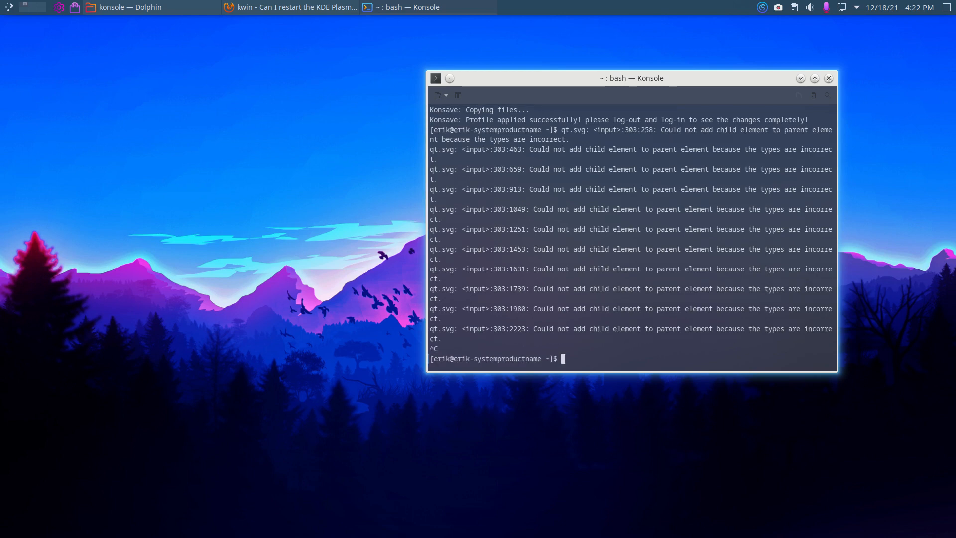
type("kquitapp5 plasmashell")
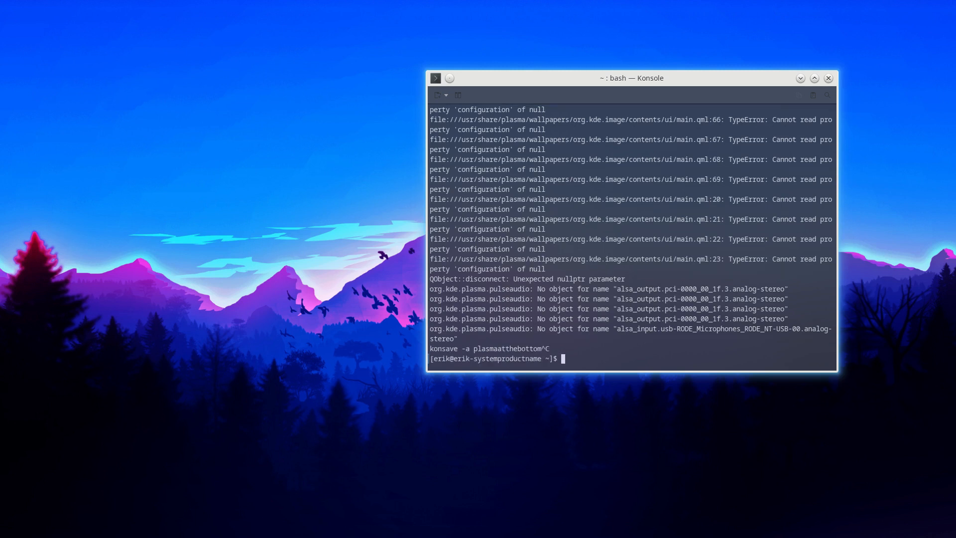
type("konsave -a plasmaatthebottom")
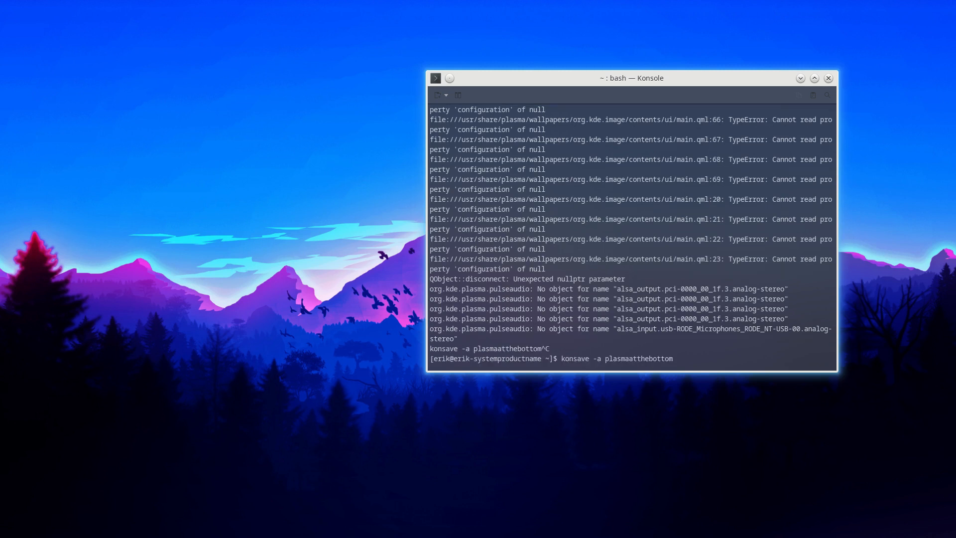
key("Return")
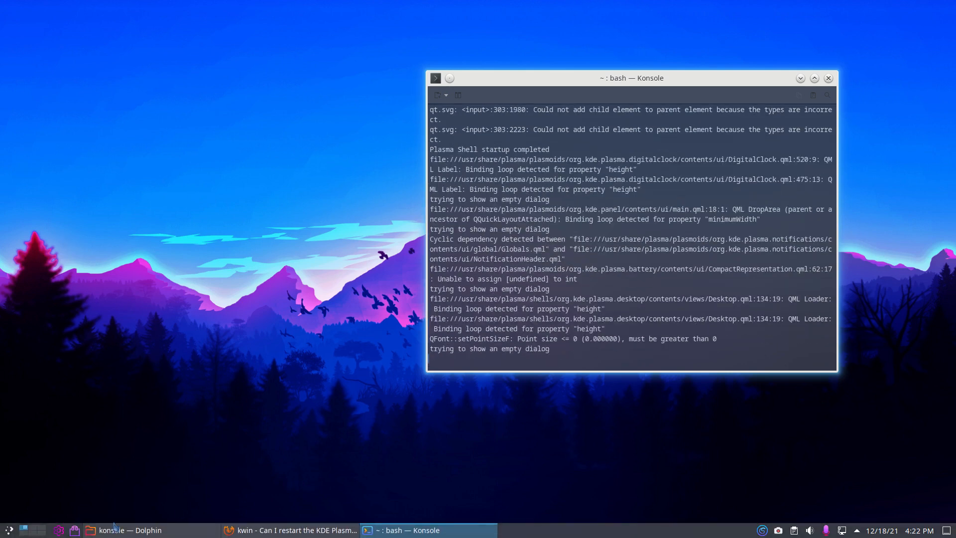
Check the panel via the launcher, apply the test profile, and quit plasmashell to reload.
left_click(6, 529)
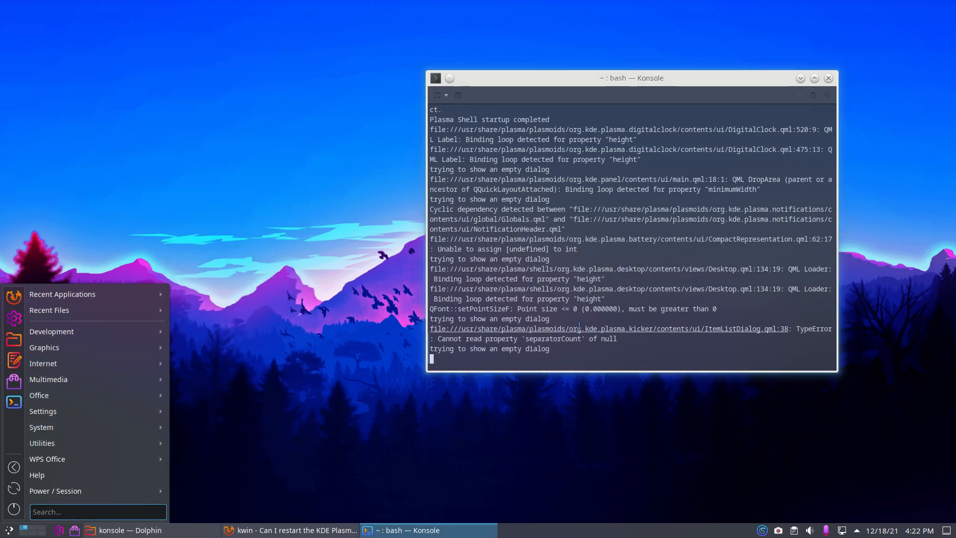
key("ctrl+c")
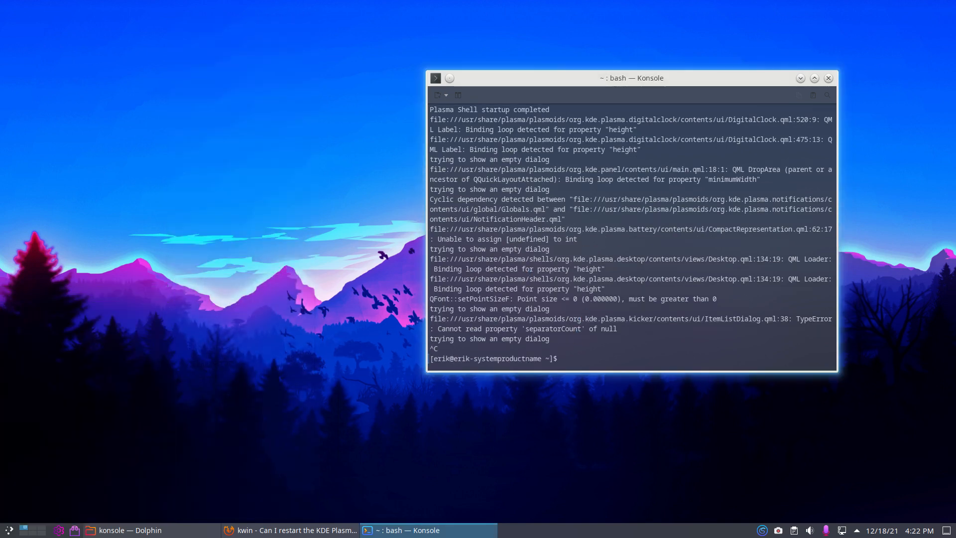
type("kquitapp5 plasmashell")
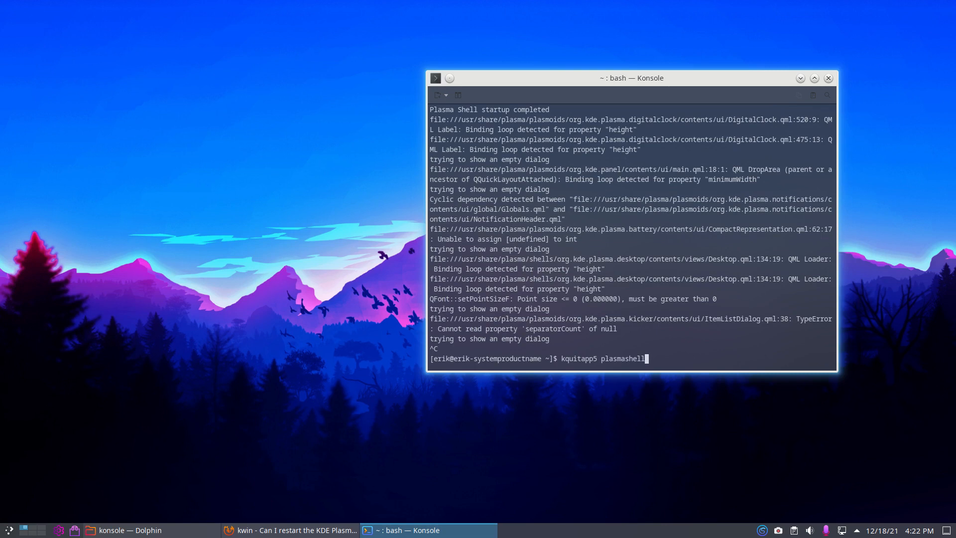
type("konsave -a plasmaatt")
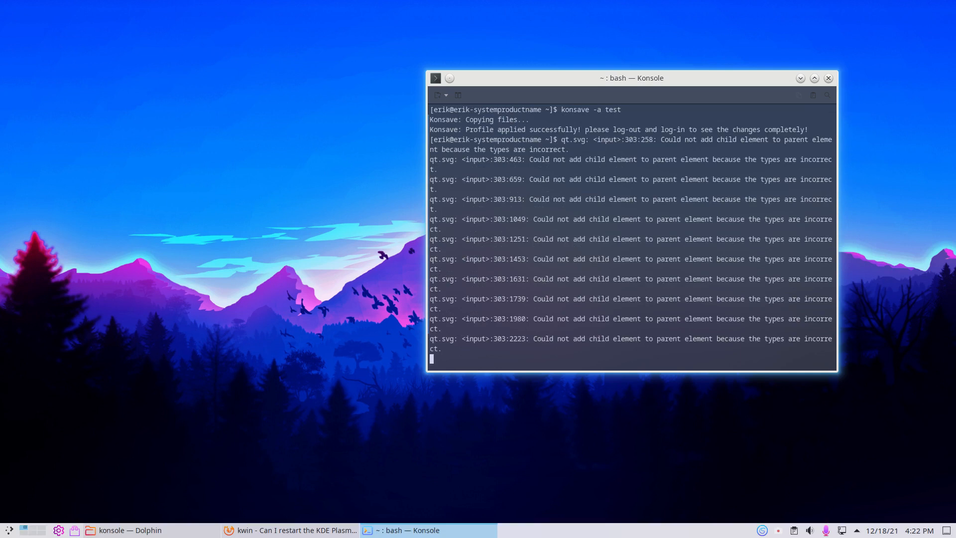
key("ctrl+c")
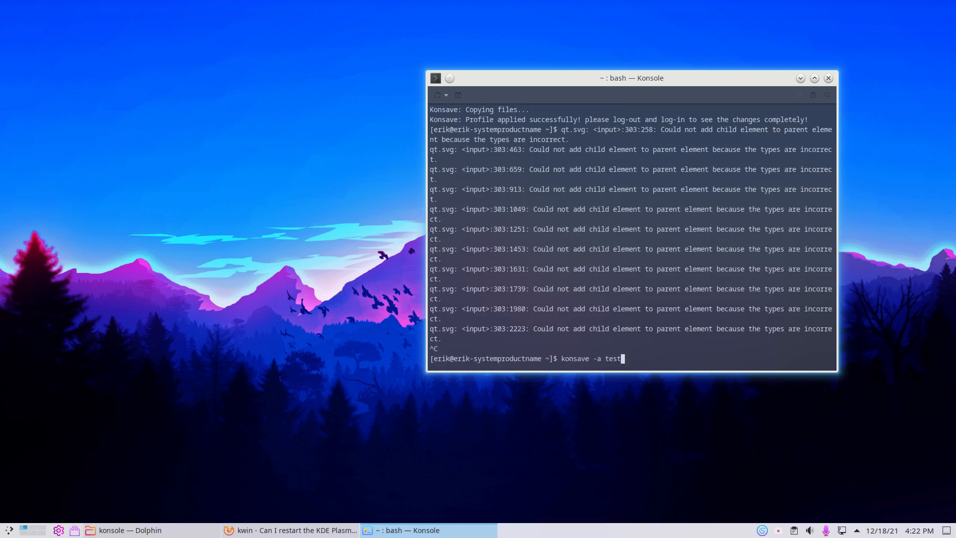
type("kquitapp5 plasmashell")
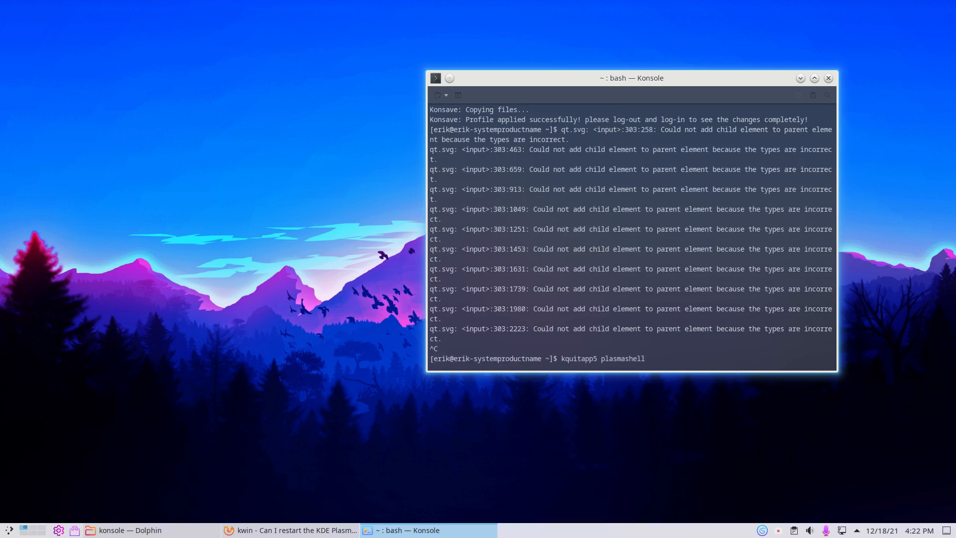
key("Return")
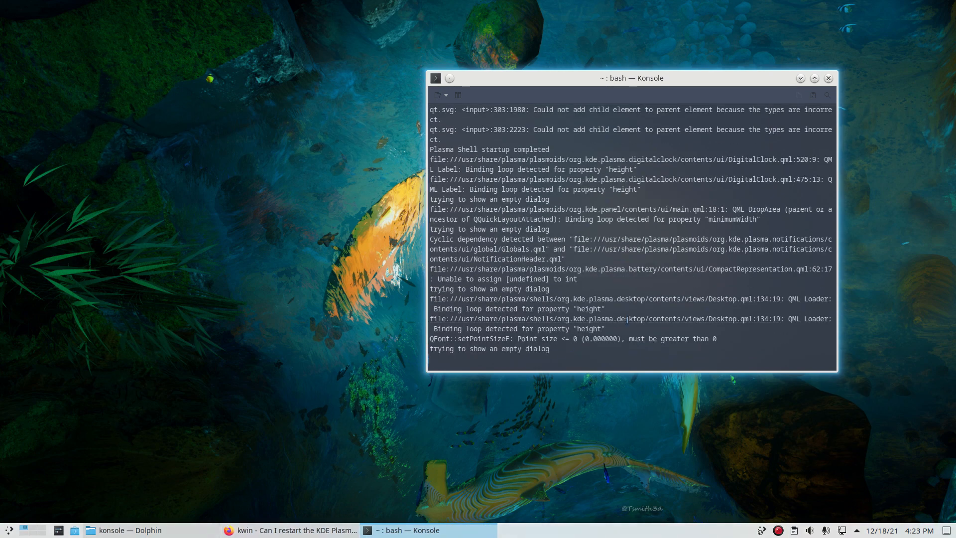
Bring up Dolphin, go to Home, then close the window.
left_click(828, 78)
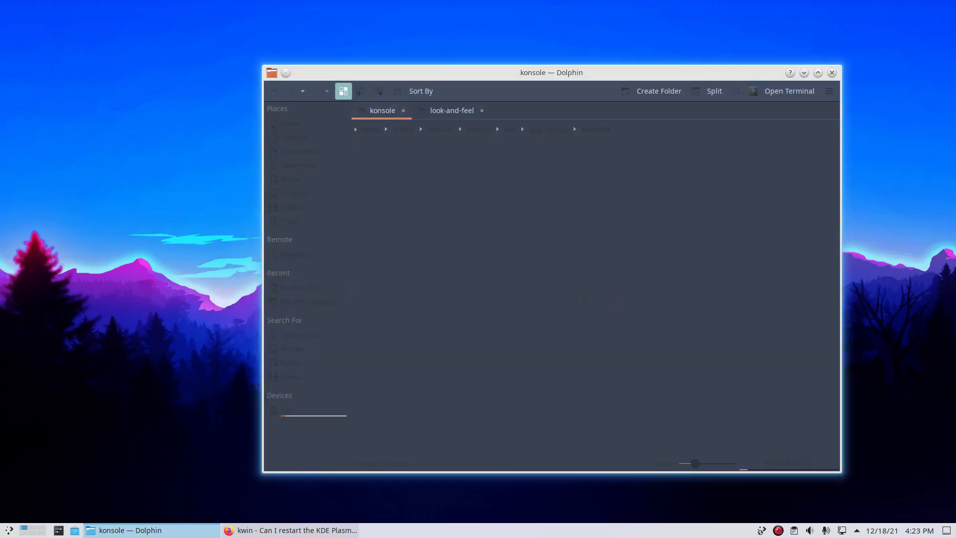
left_click(290, 123)
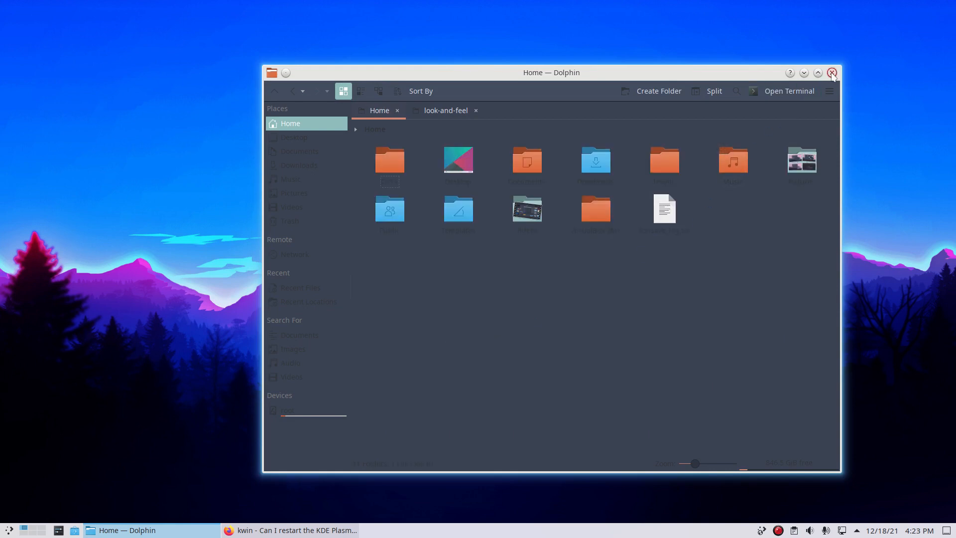
left_click(831, 72)
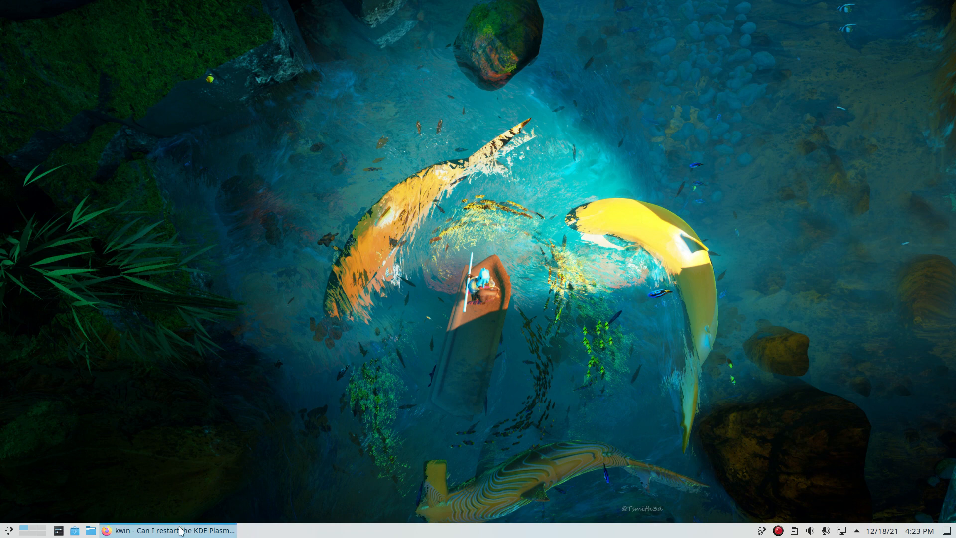
mouse_move(339, 343)
type("kl")
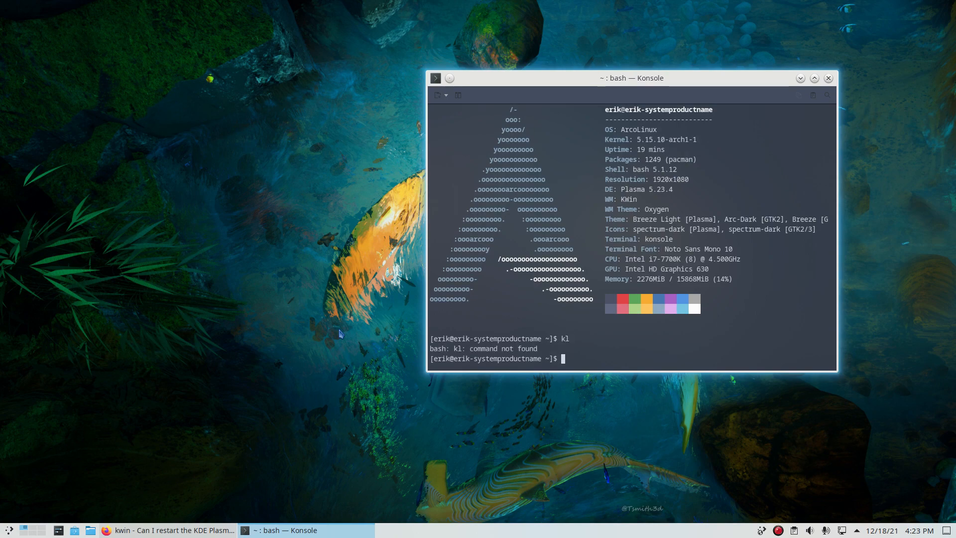
Type 'ka test' at the prompt after the kl command fails.
type("ka t")
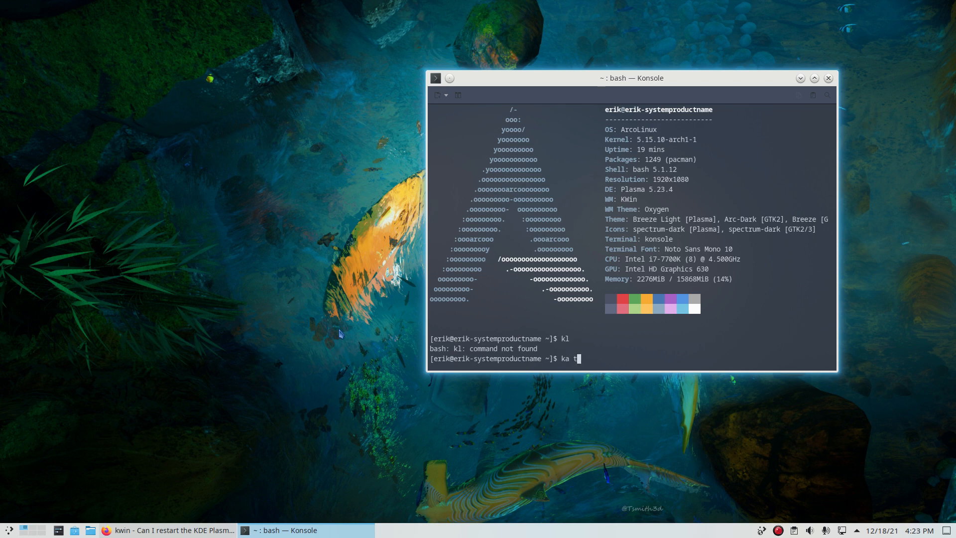
type("est")
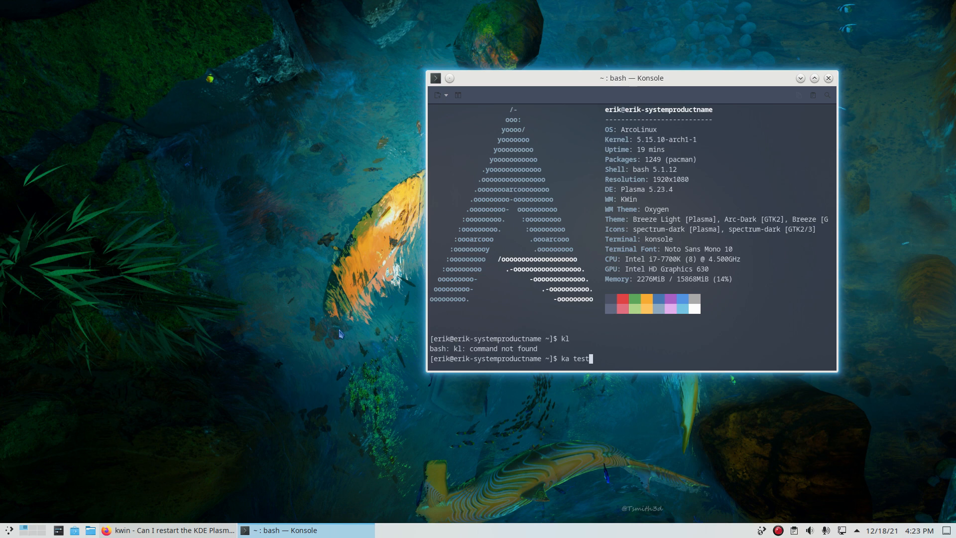
mouse_move(347, 335)
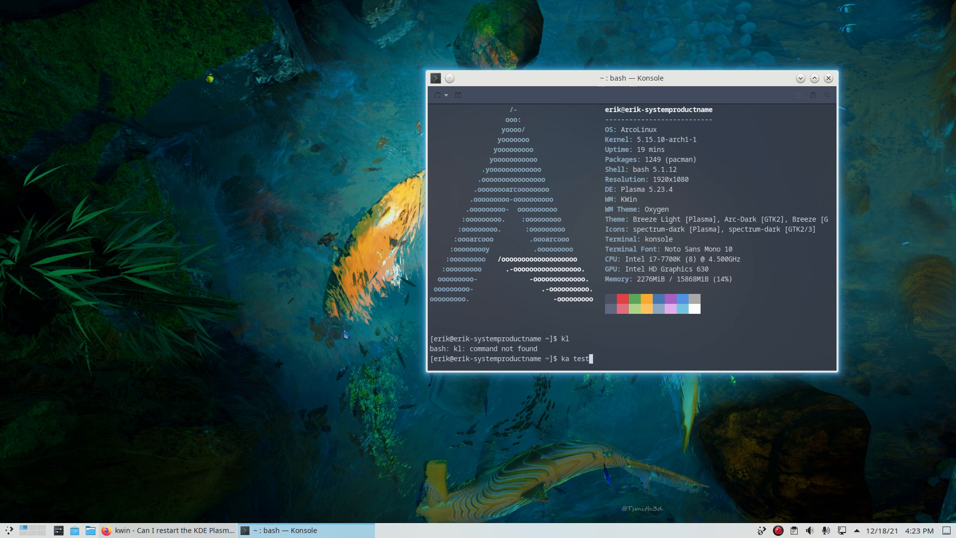